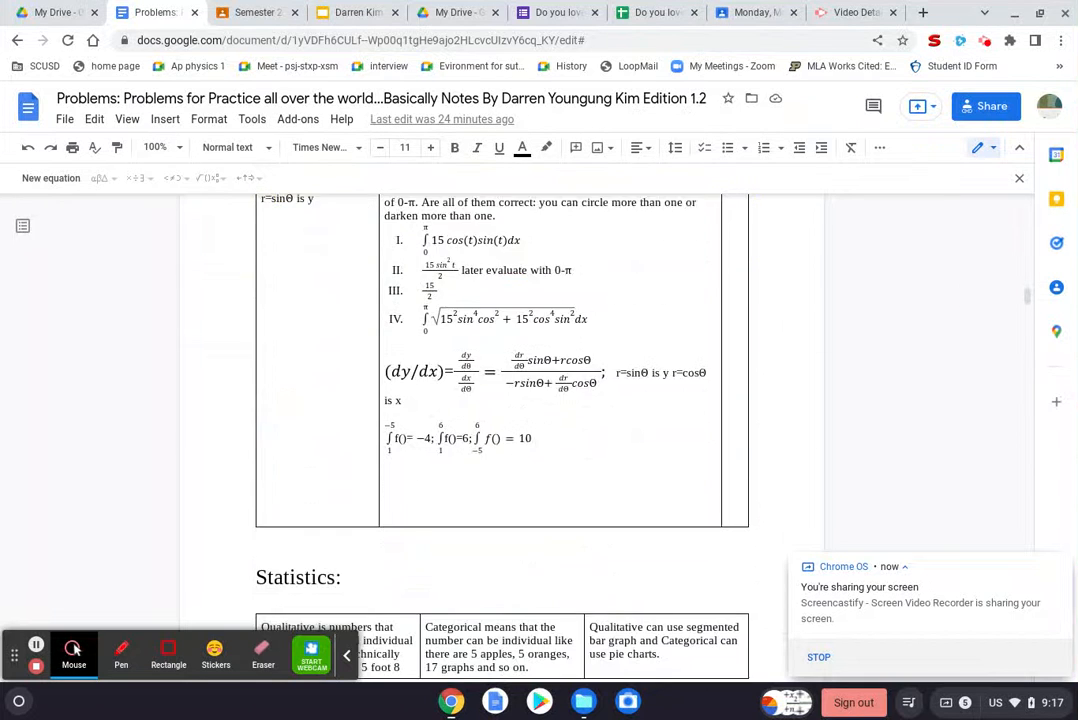
Page through the Calculus, Statistics and empty Chemistry and Physics sections, then return to the contents.
scroll(down, 3)
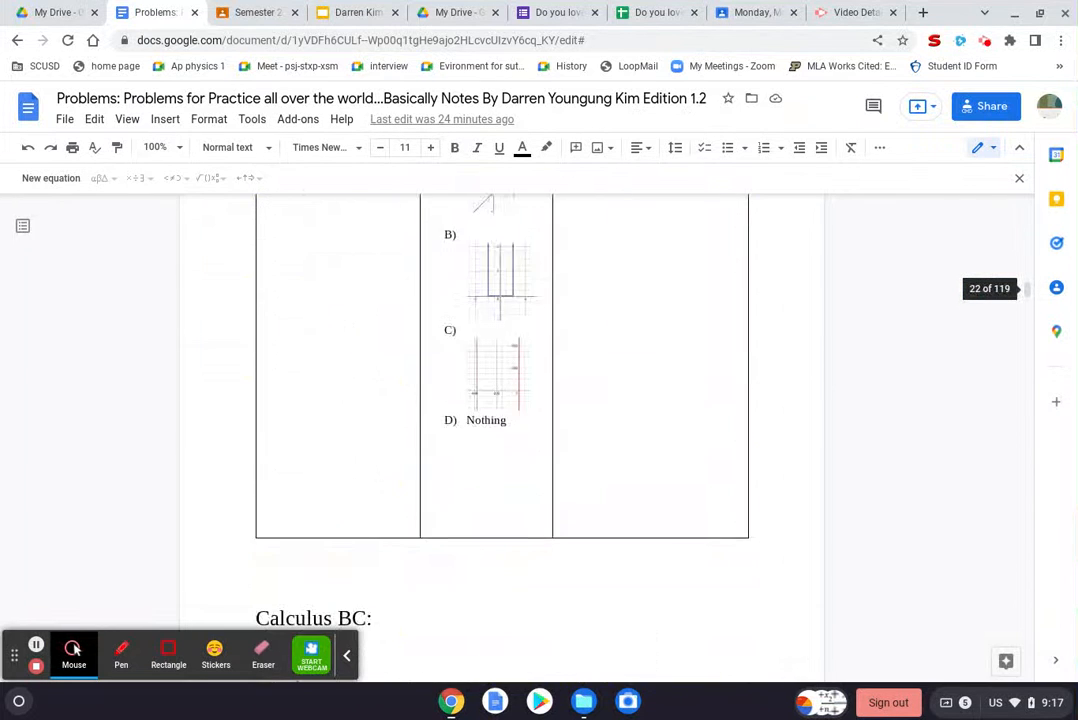
scroll(down, 3)
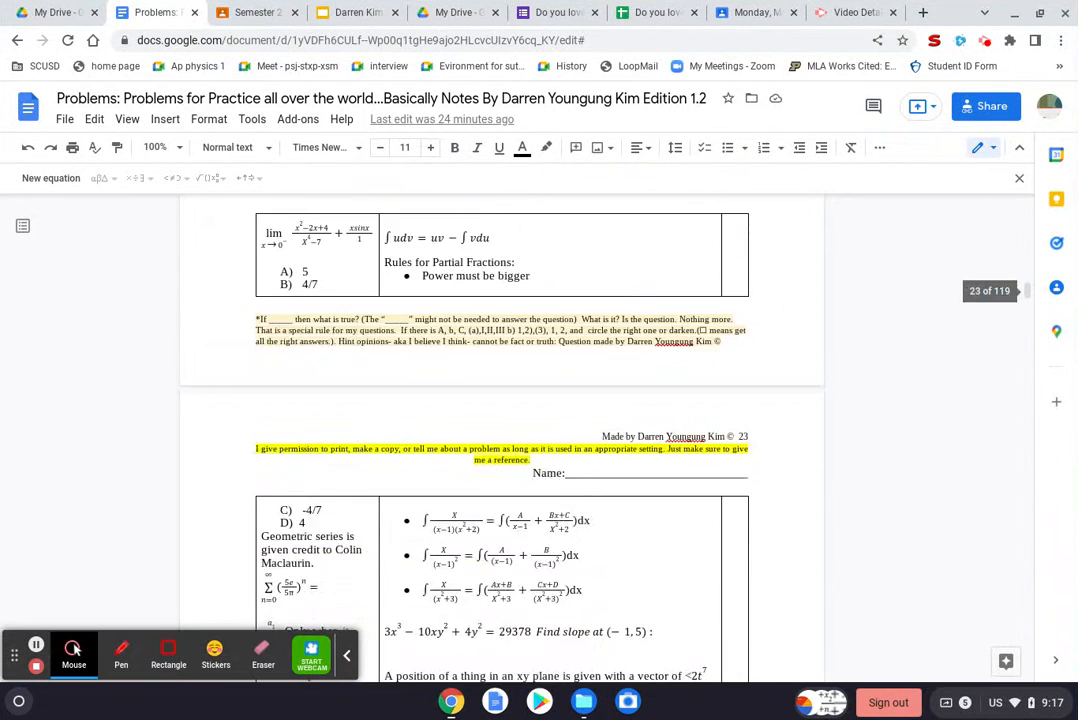
scroll(down, 3)
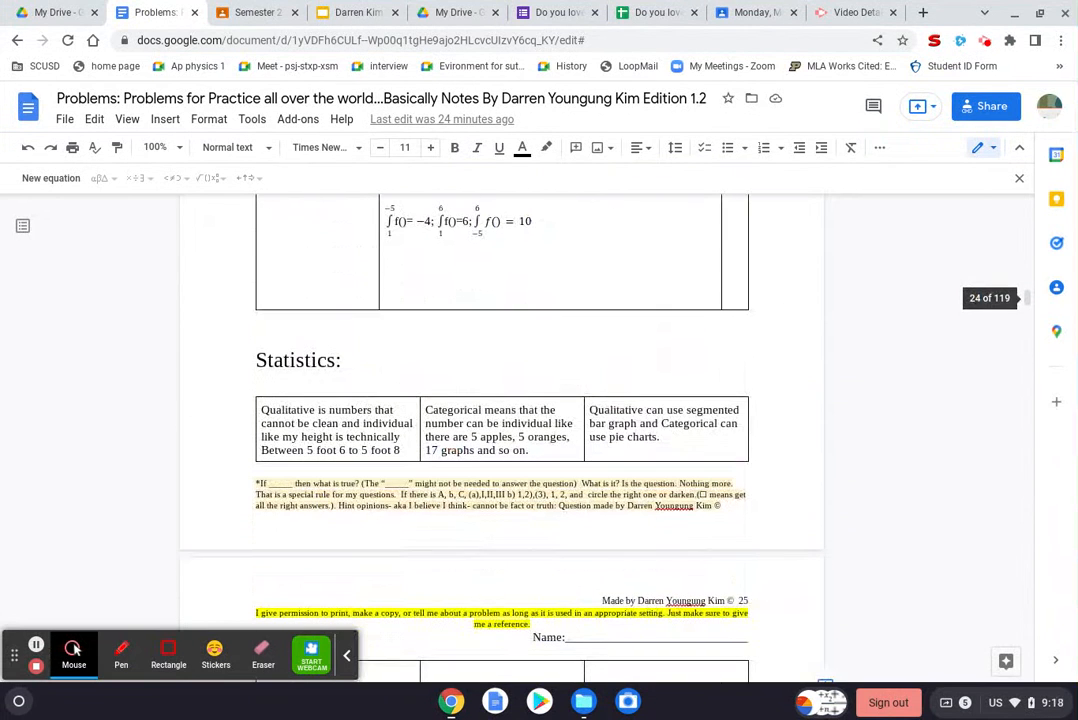
scroll(down, 3)
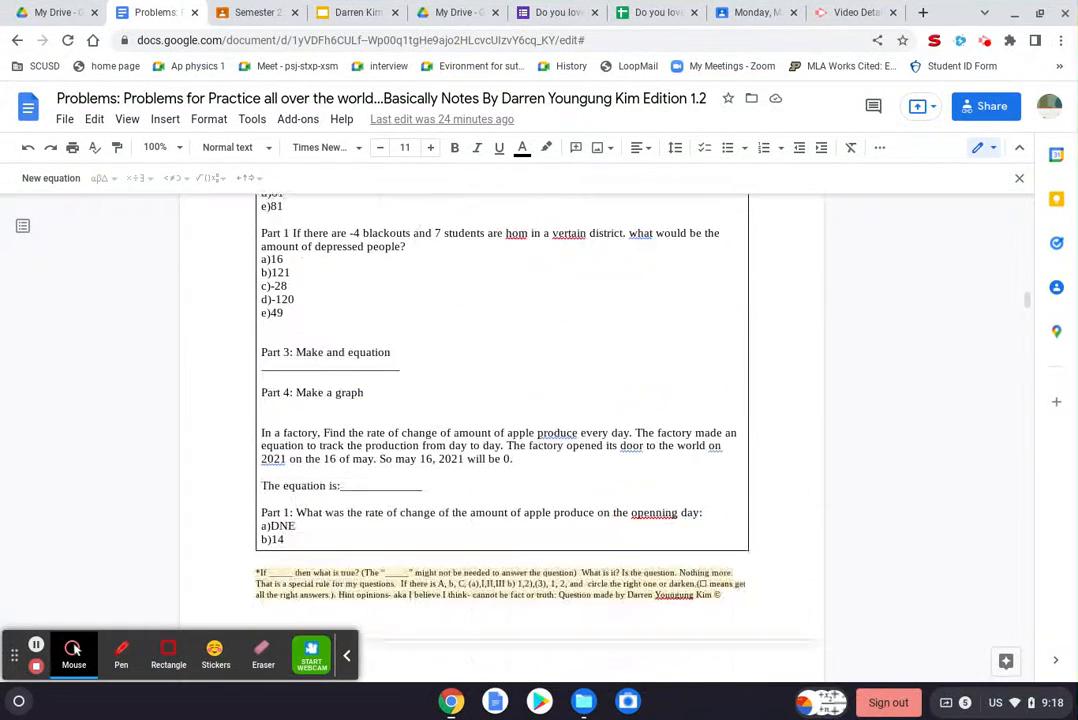
scroll(down, 3)
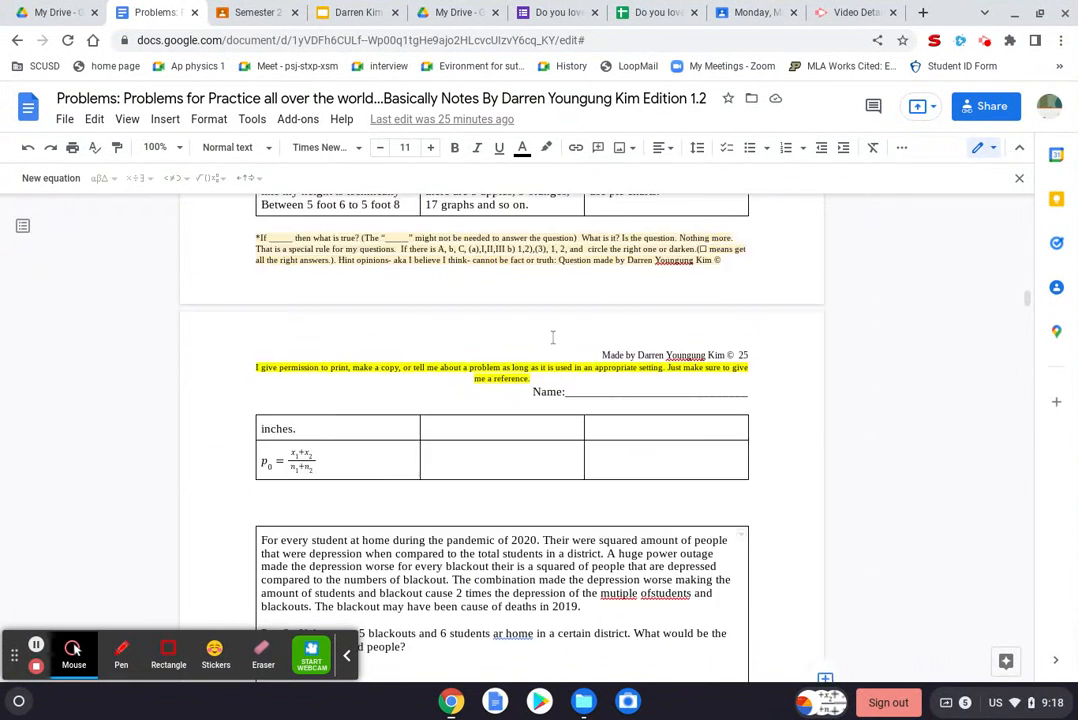
scroll(down, 3)
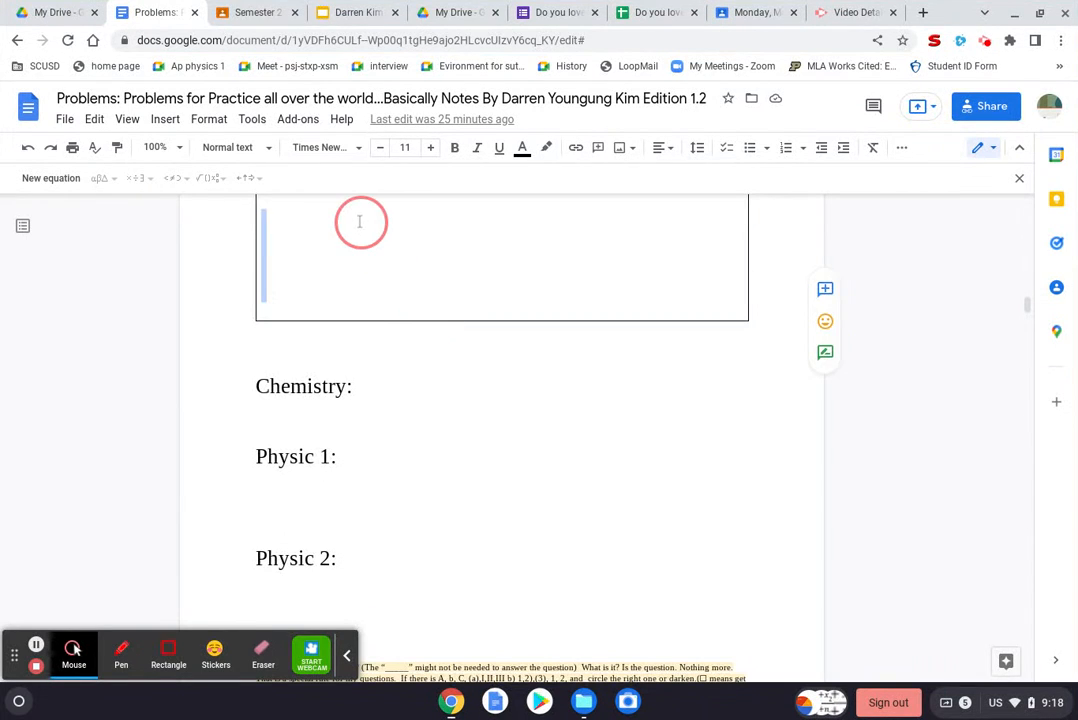
scroll(up, 3)
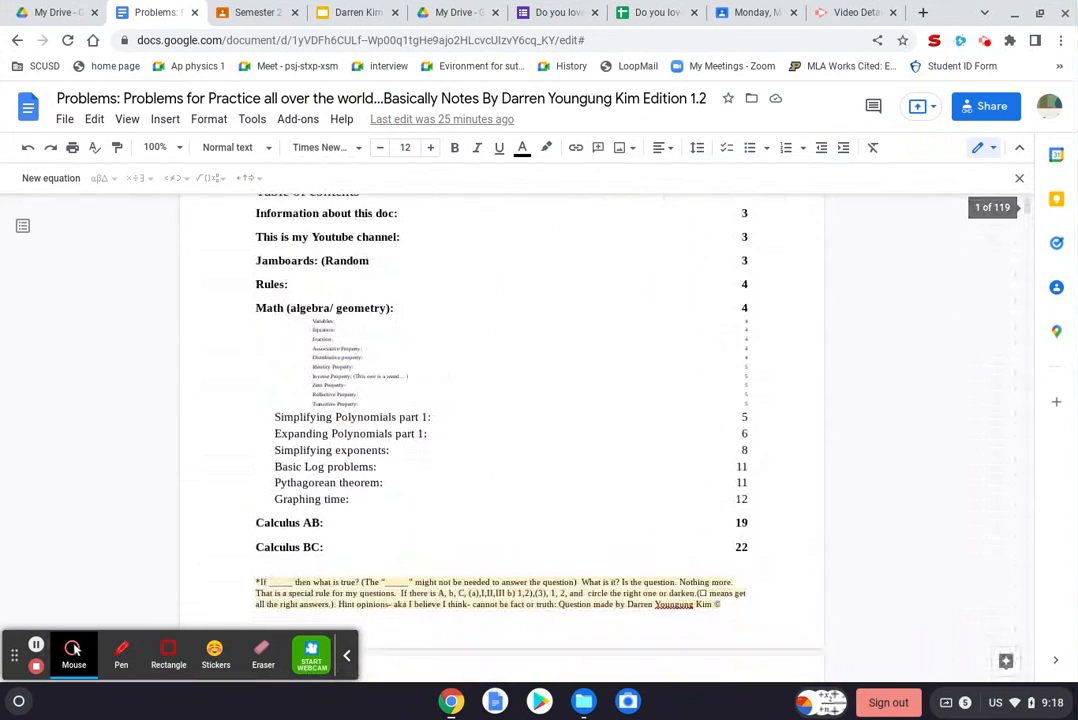
Jump to the Statistics section from the contents and review its problems down to the depression problem box.
scroll(down, 3)
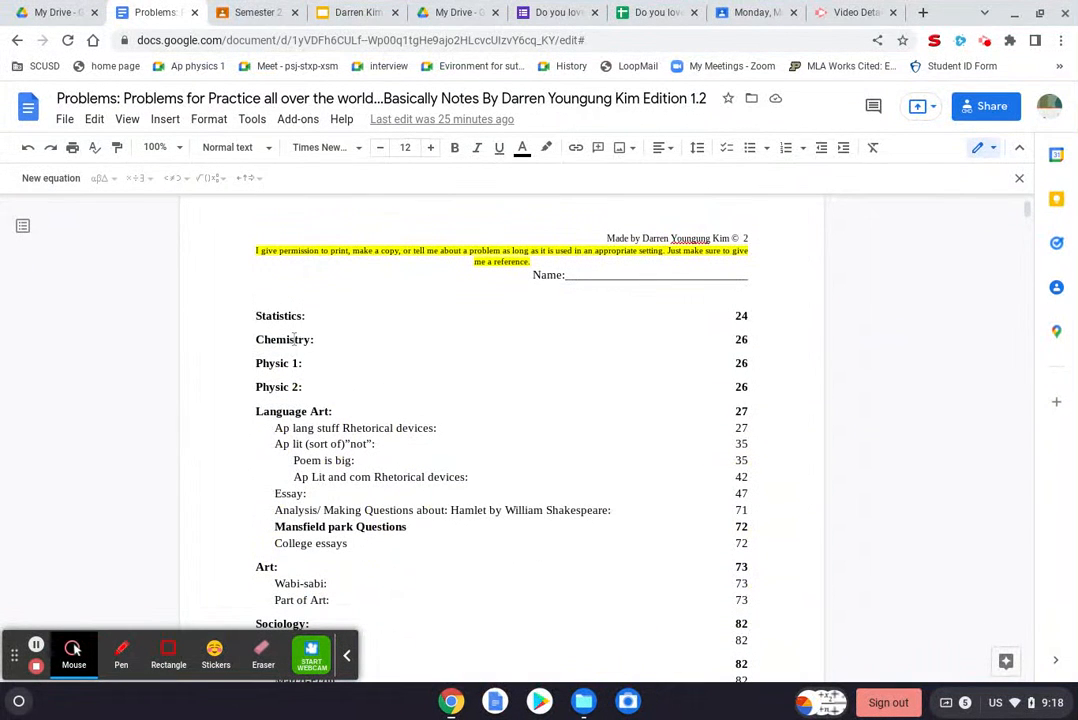
click(280, 316)
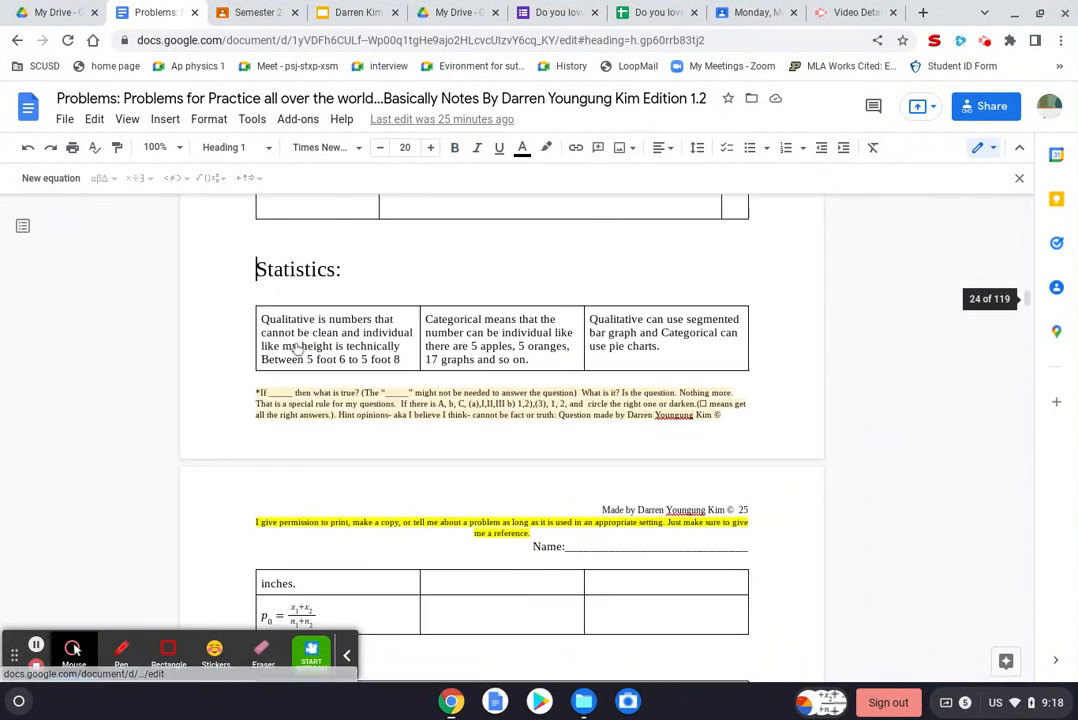
scroll(down, 3)
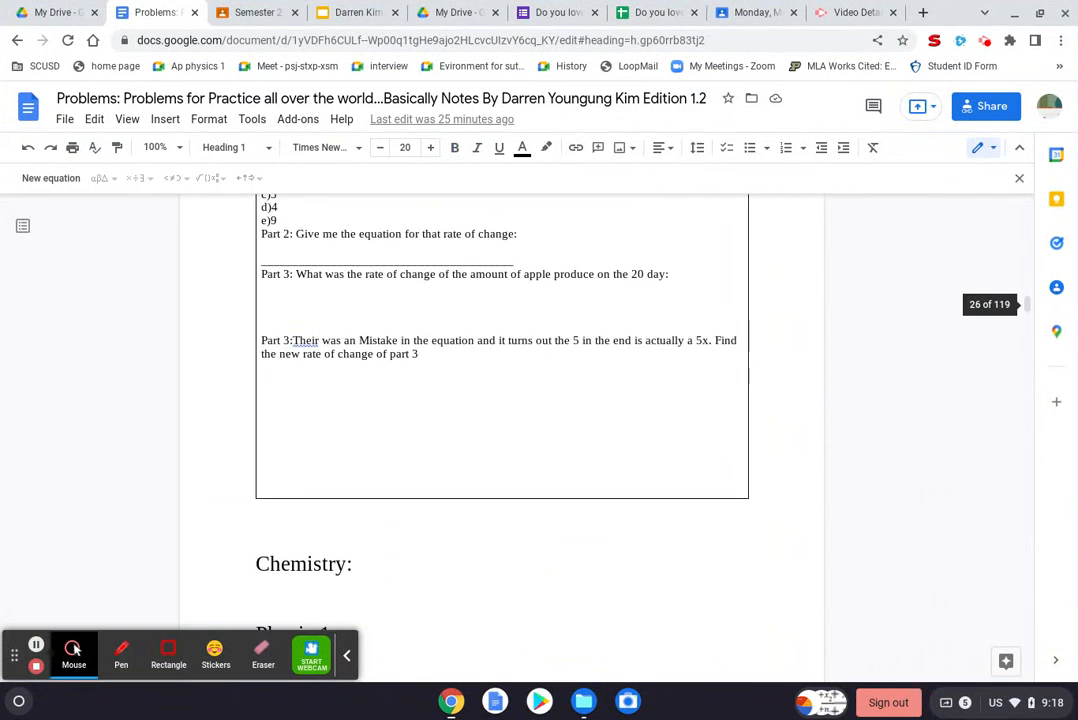
scroll(down, 3)
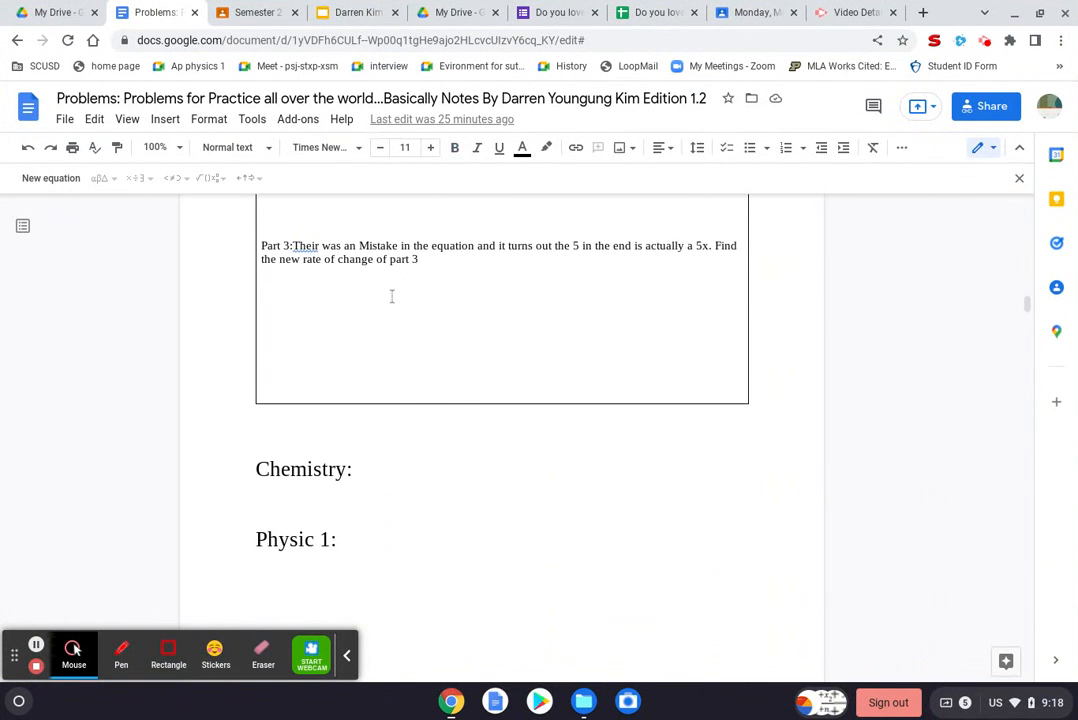
scroll(up, 3)
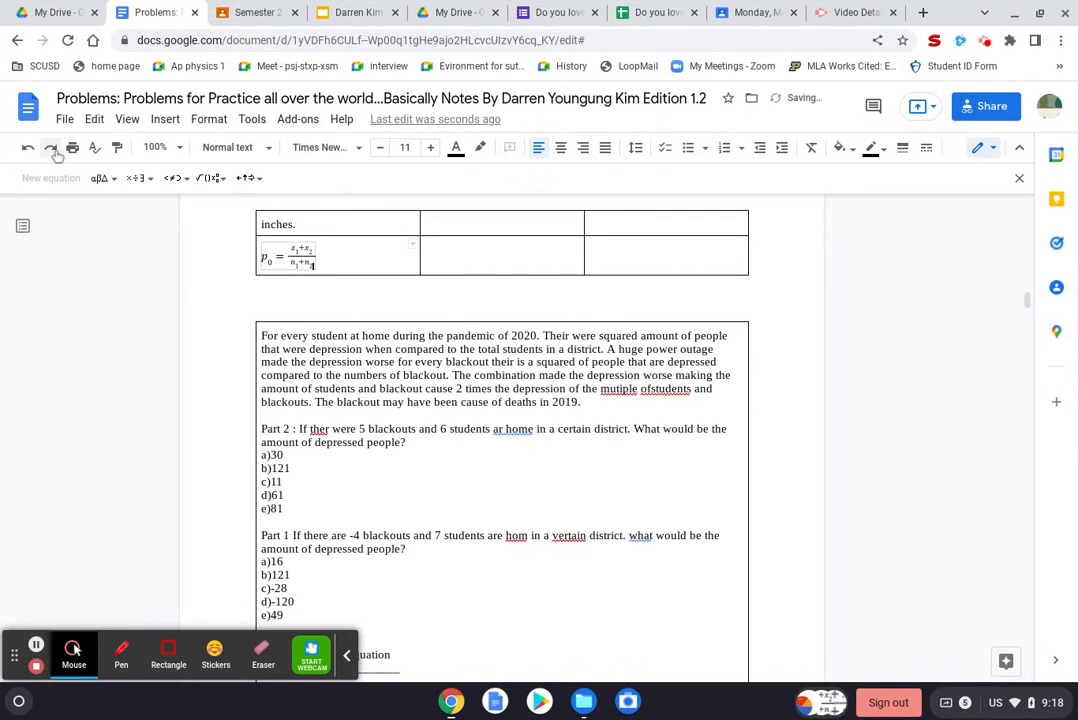
View the table menu on the depression problem box, deselect it, and move up to the graph-matching question.
click(432, 418)
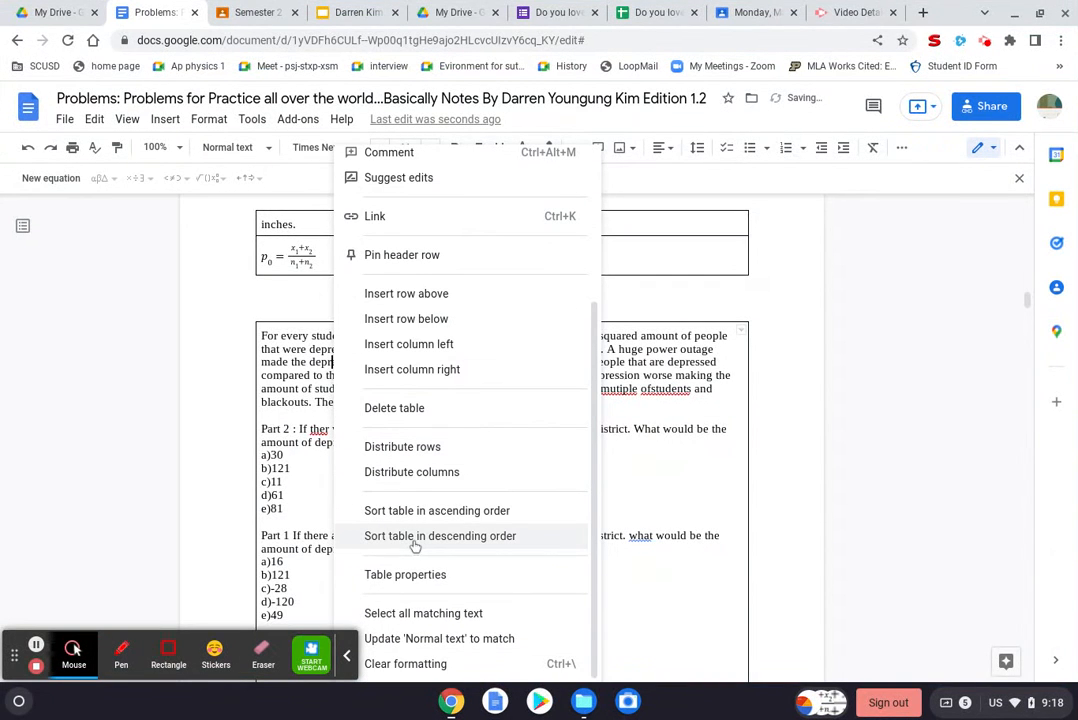
mouse_move(436, 624)
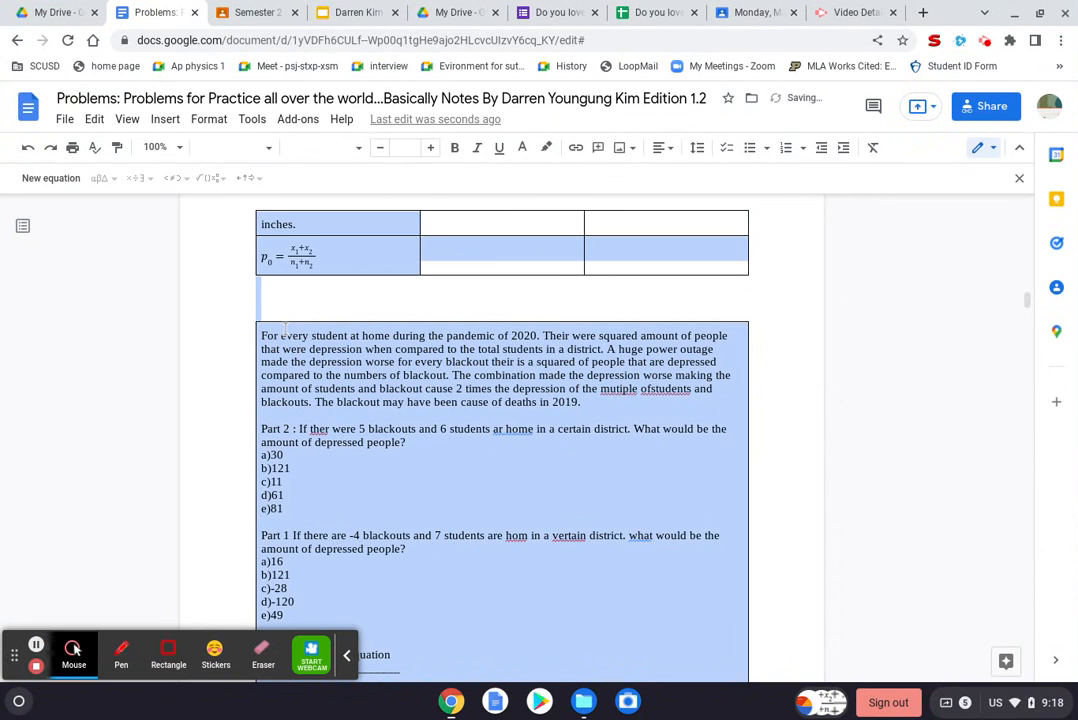
click(276, 320)
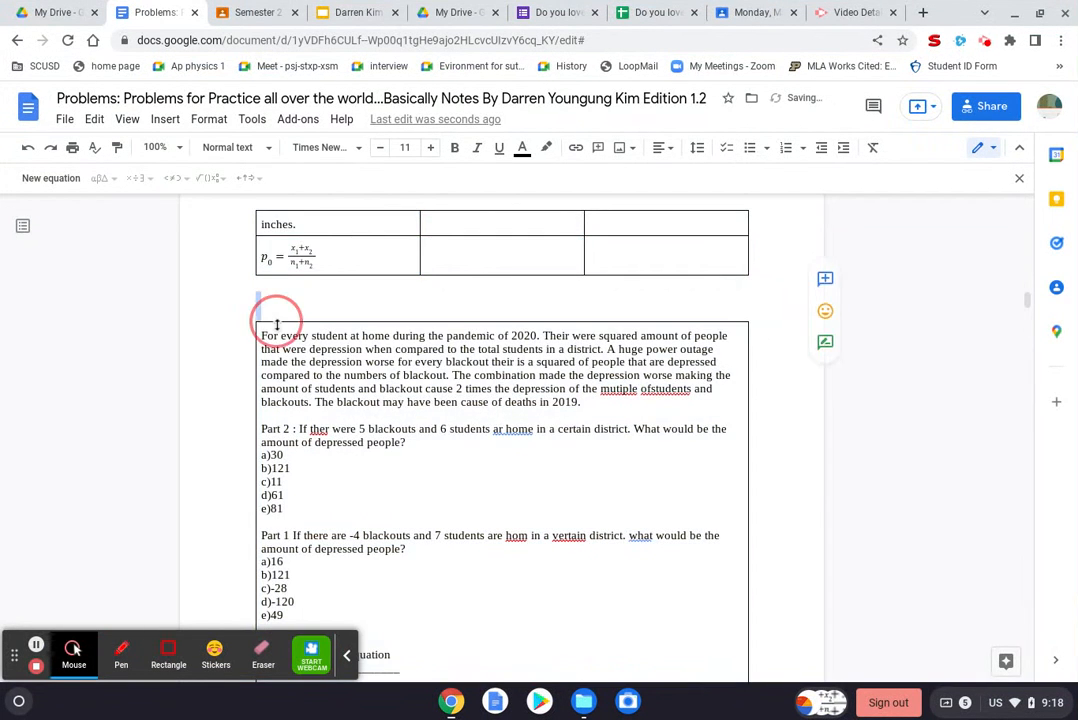
scroll(down, 3)
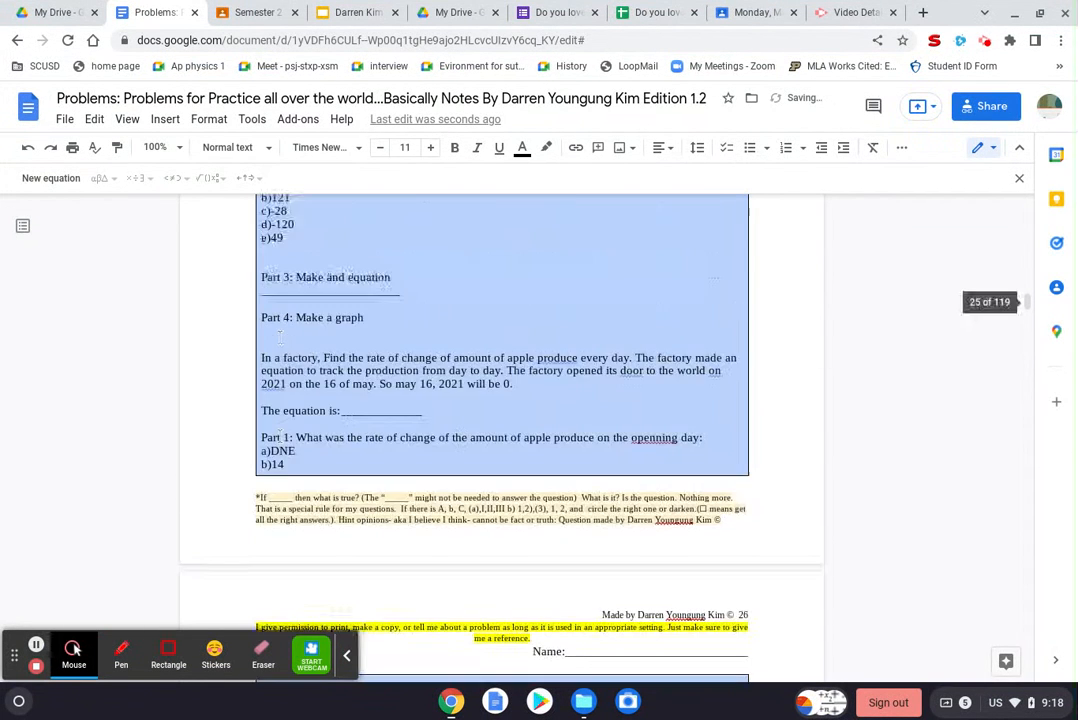
scroll(up, 3)
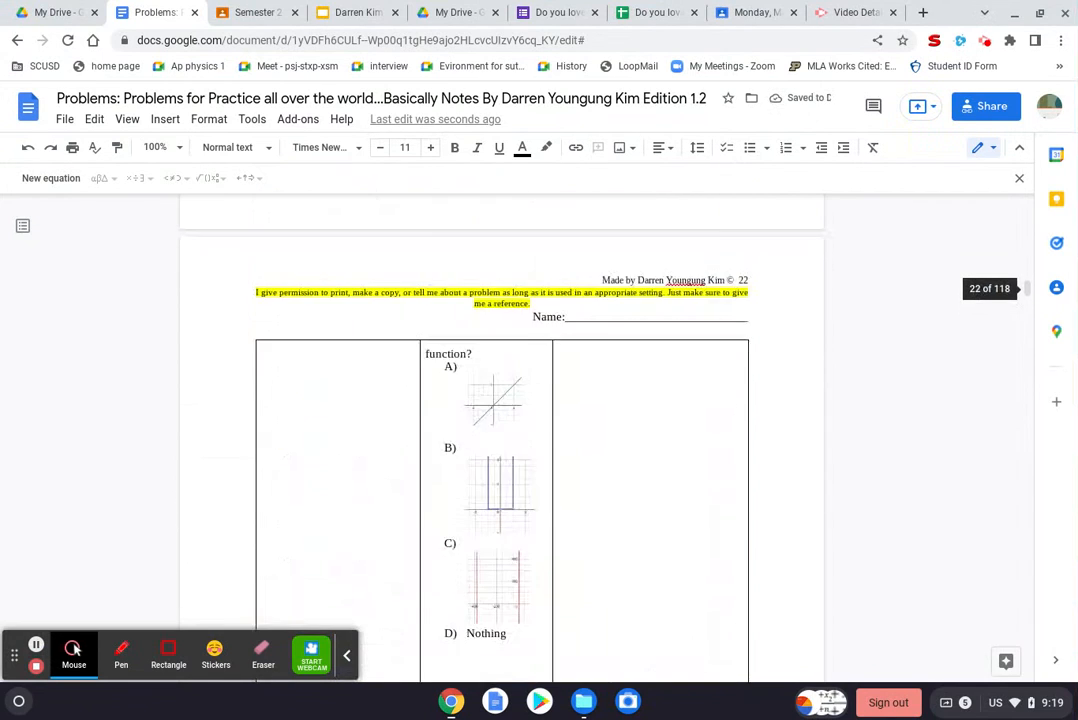
Move down past the Calculus AB/BC problems to the Statistics heading, then switch to the survey responses.
scroll(up, 3)
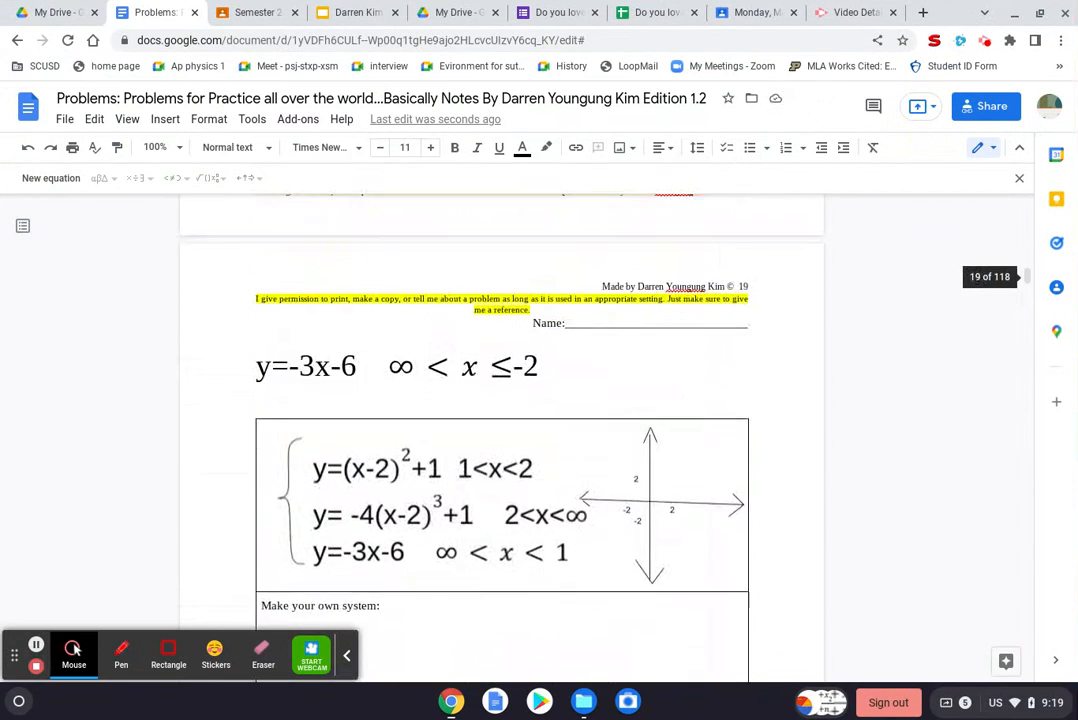
scroll(down, 3)
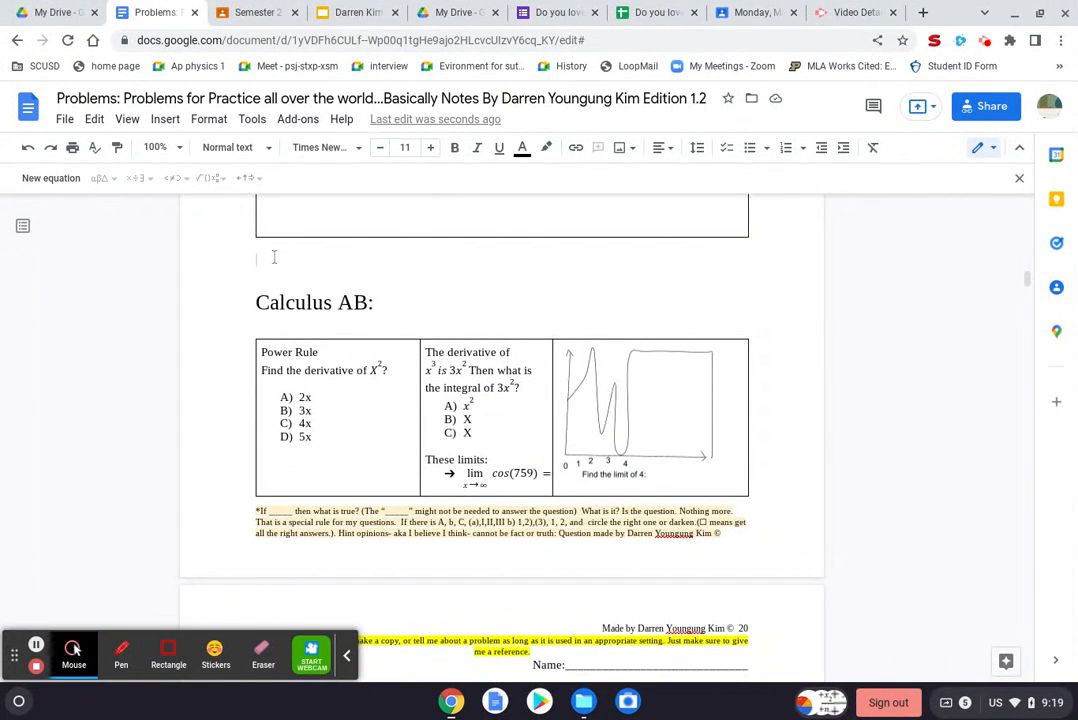
scroll(down, 3)
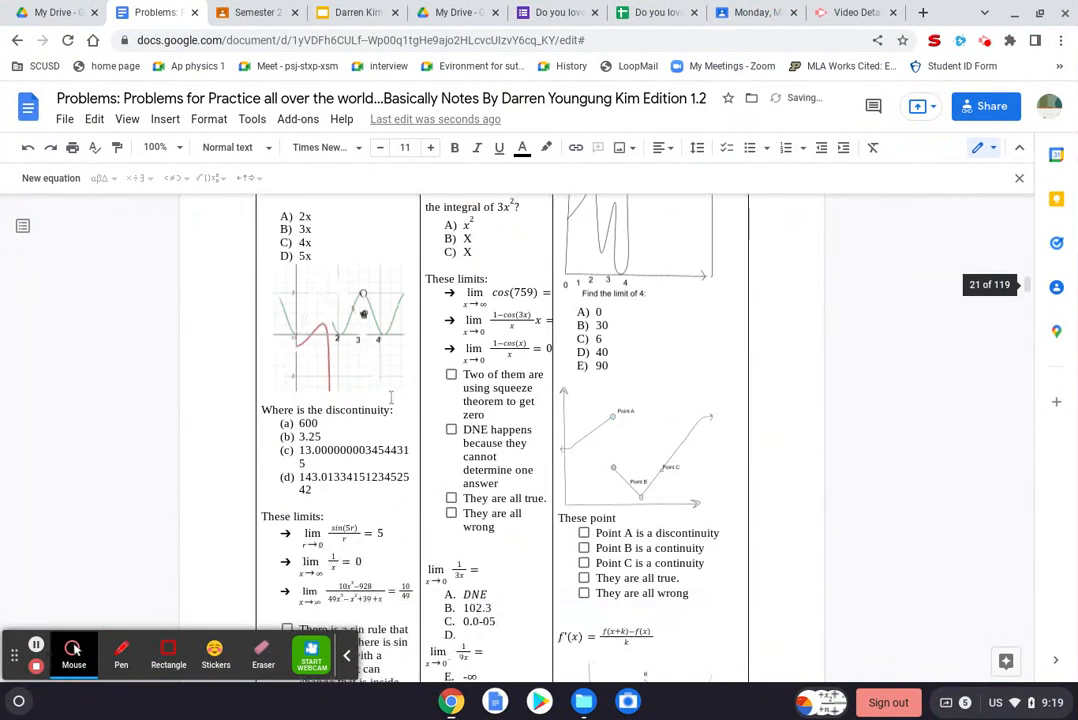
scroll(down, 3)
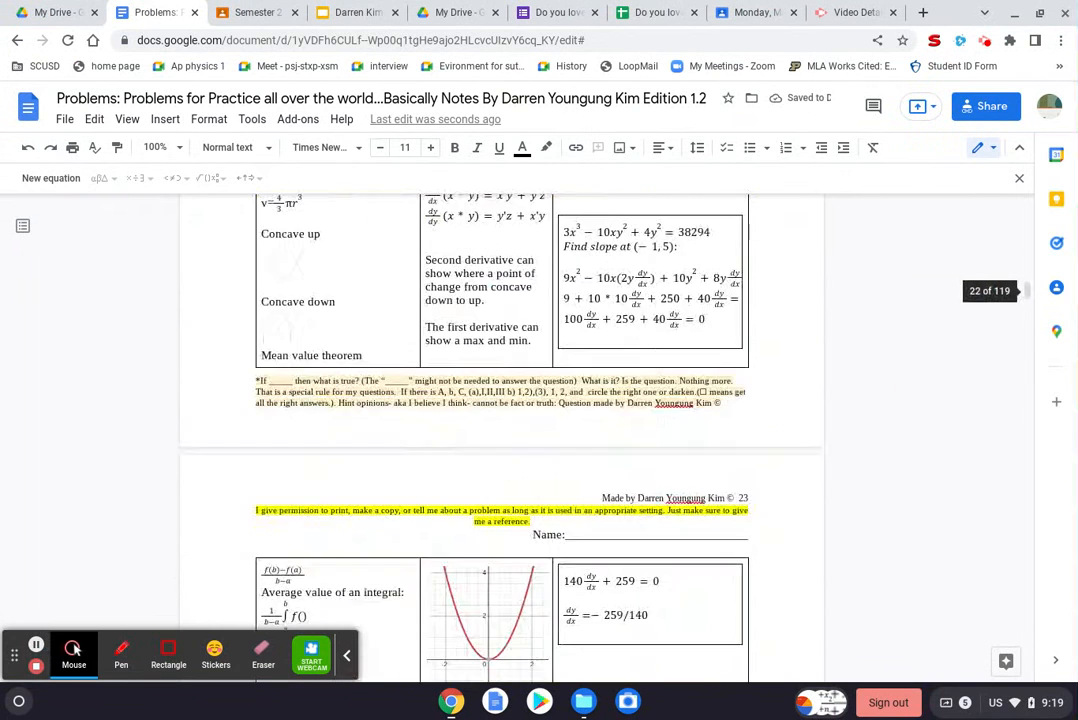
scroll(down, 3)
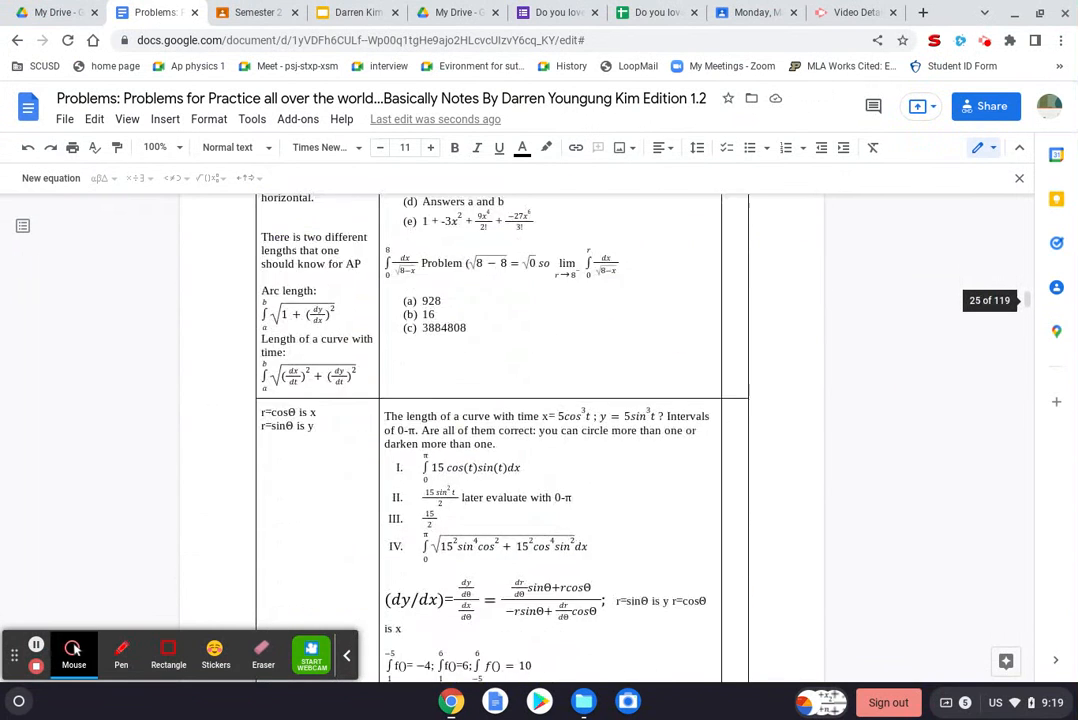
scroll(down, 3)
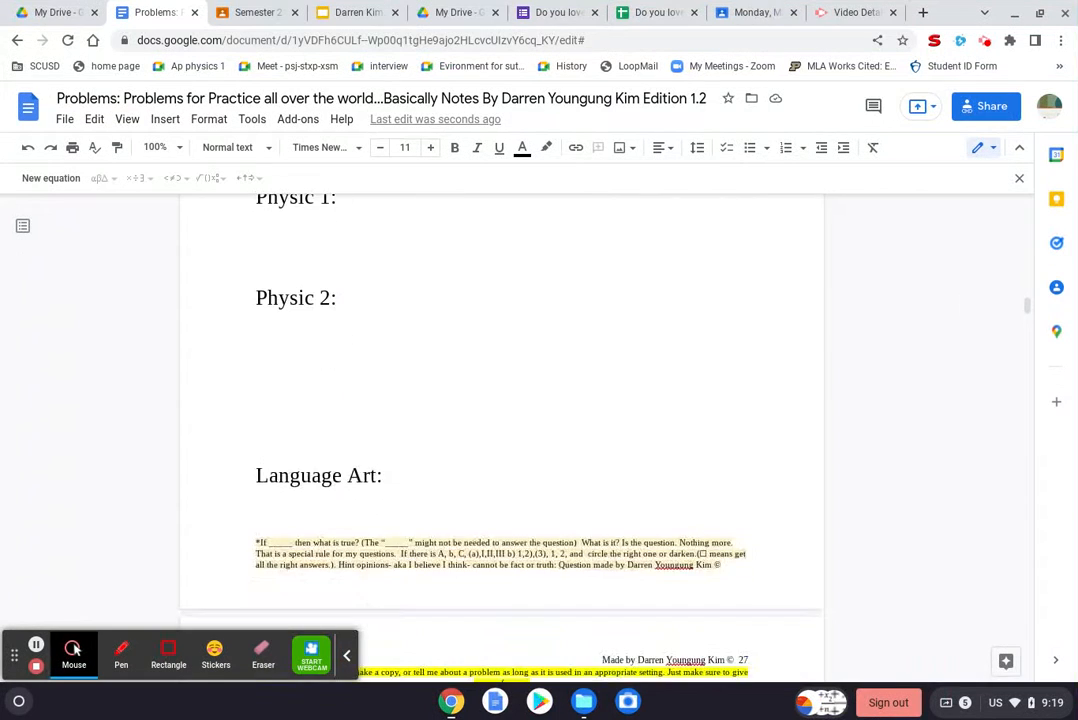
scroll(down, 3)
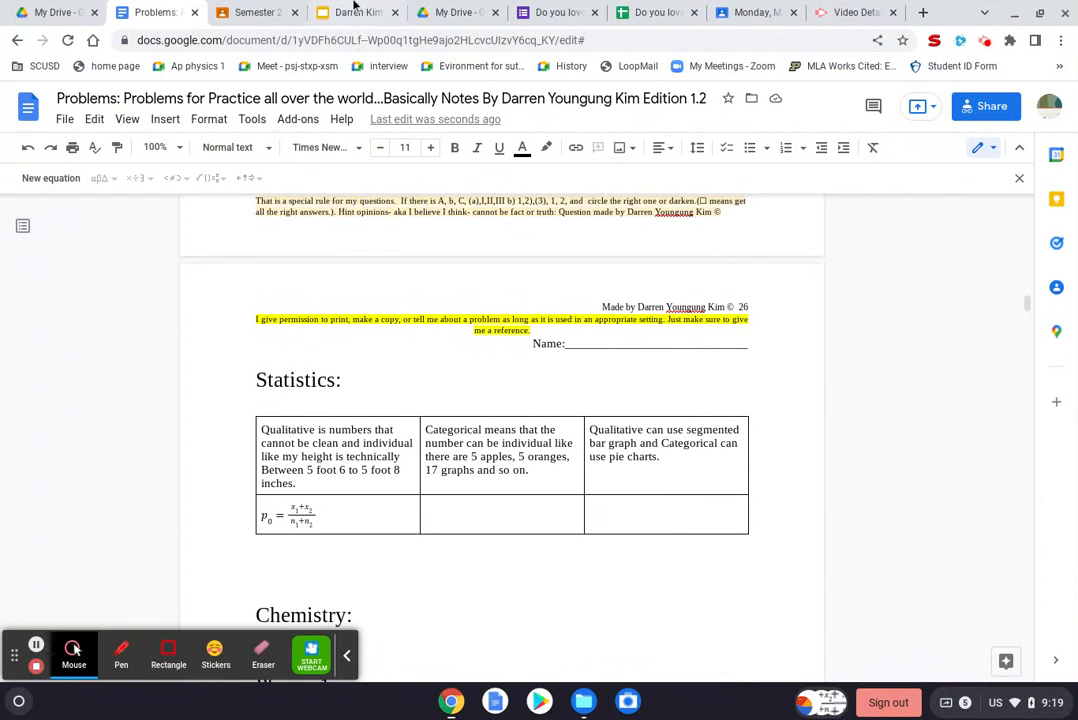
click(356, 12)
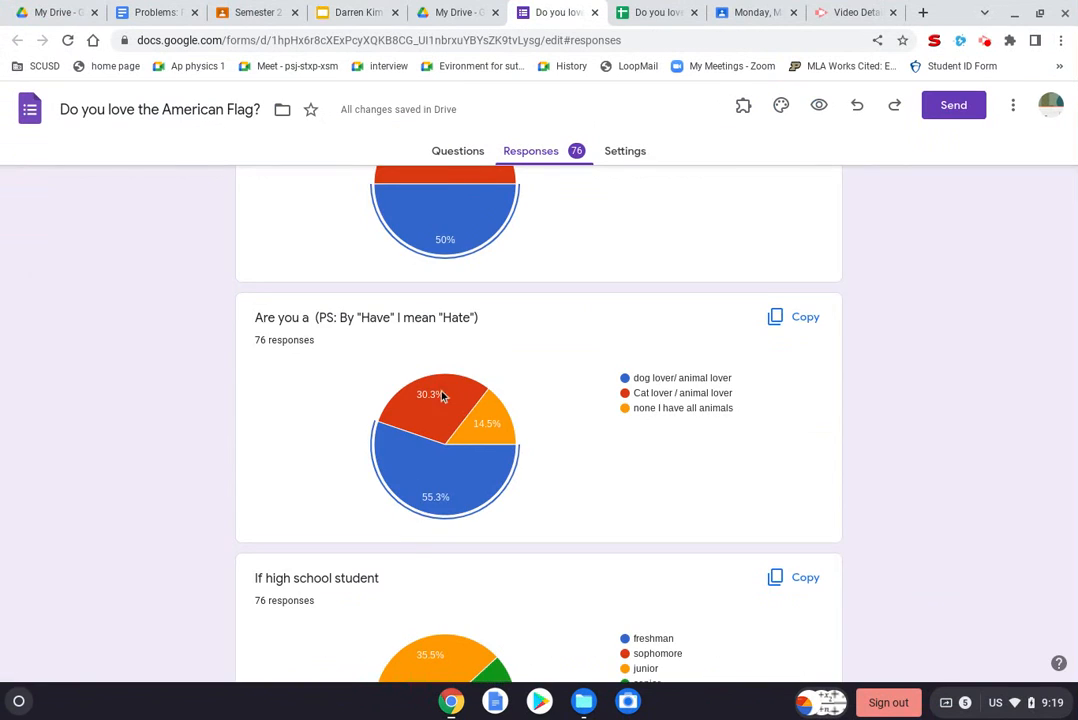
scroll(up, 3)
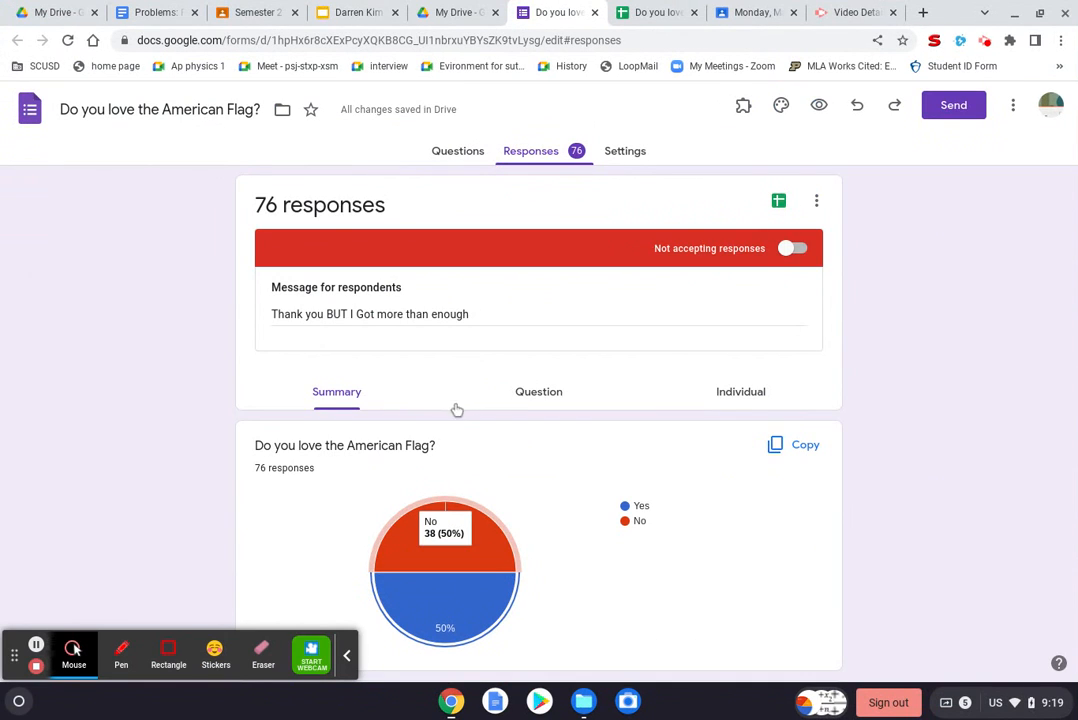
scroll(down, 3)
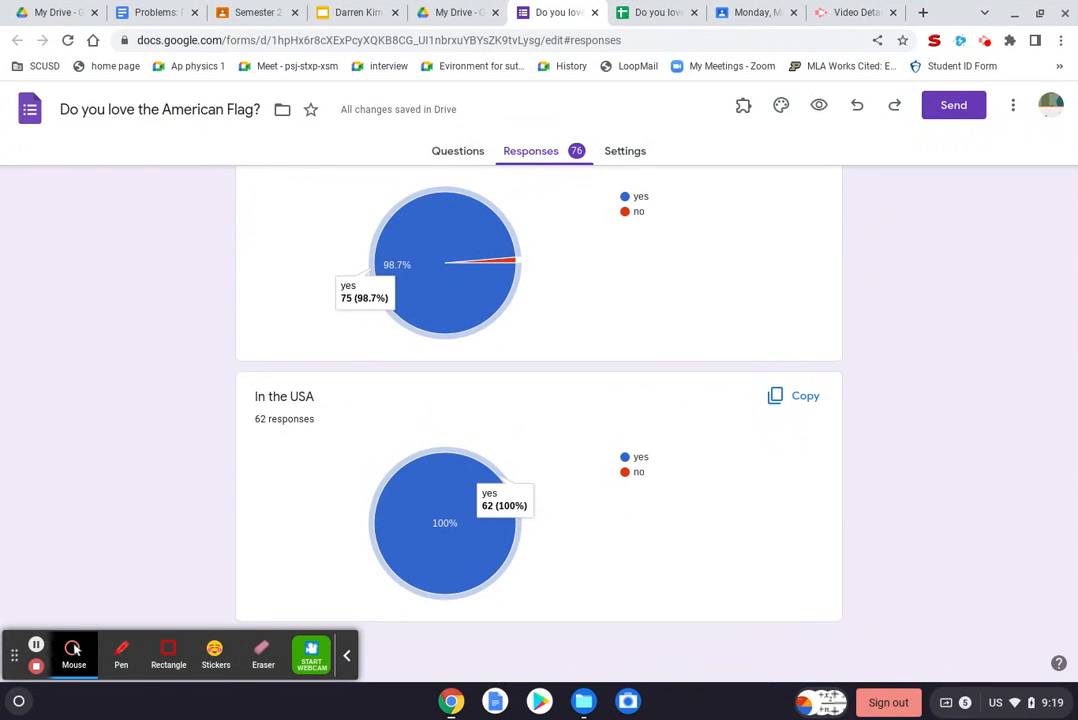
mouse_move(512, 228)
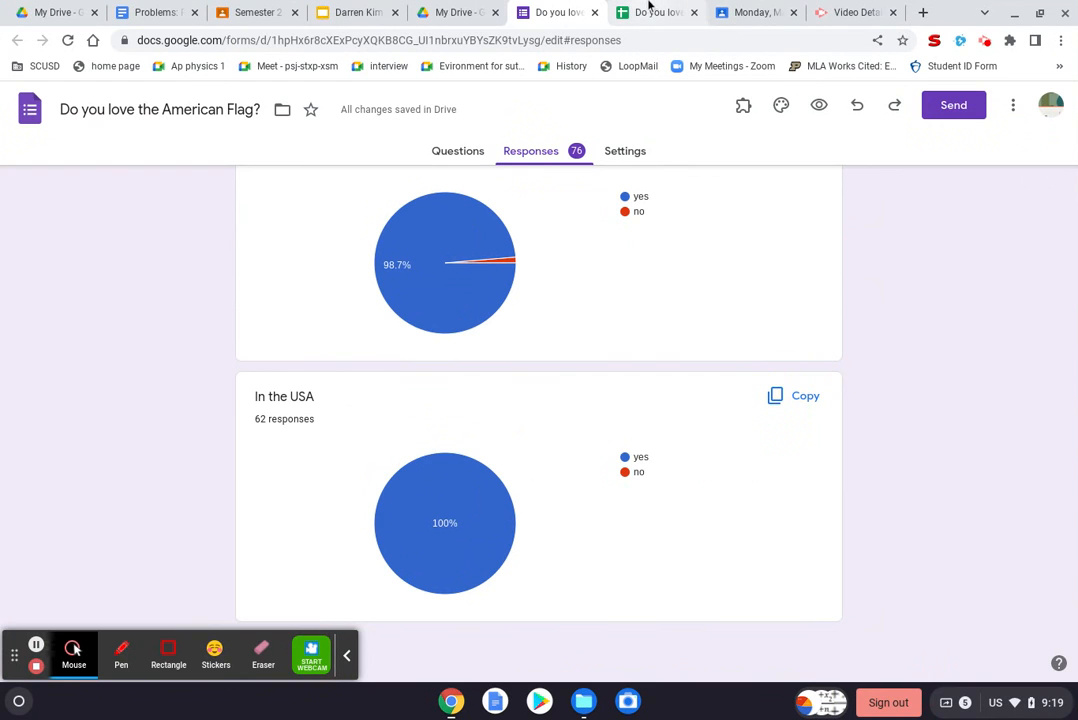
Switch to the survey's responses spreadsheet and view the Sheet3 tally of yes/no counts.
click(656, 12)
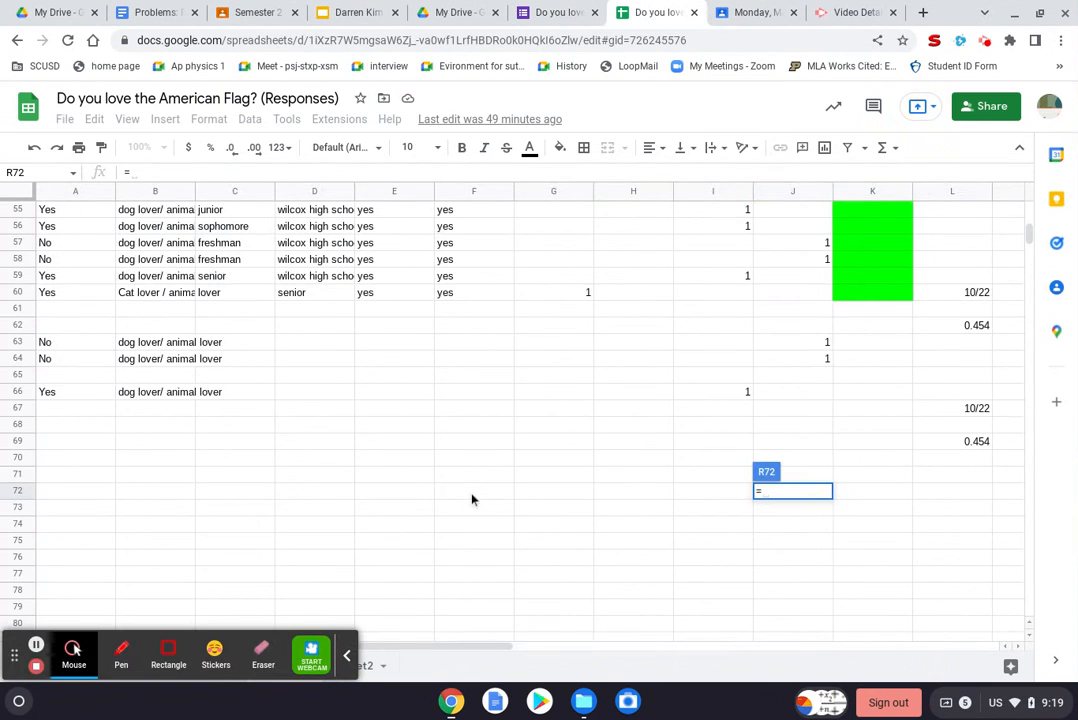
scroll(up, 3)
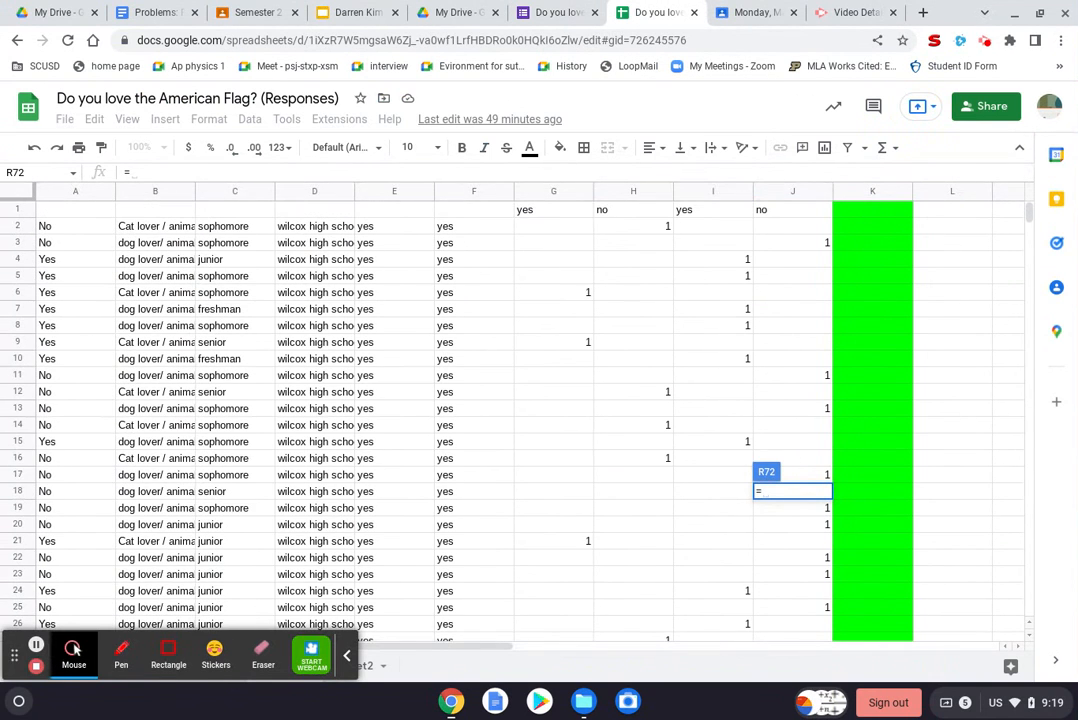
scroll(down, 3)
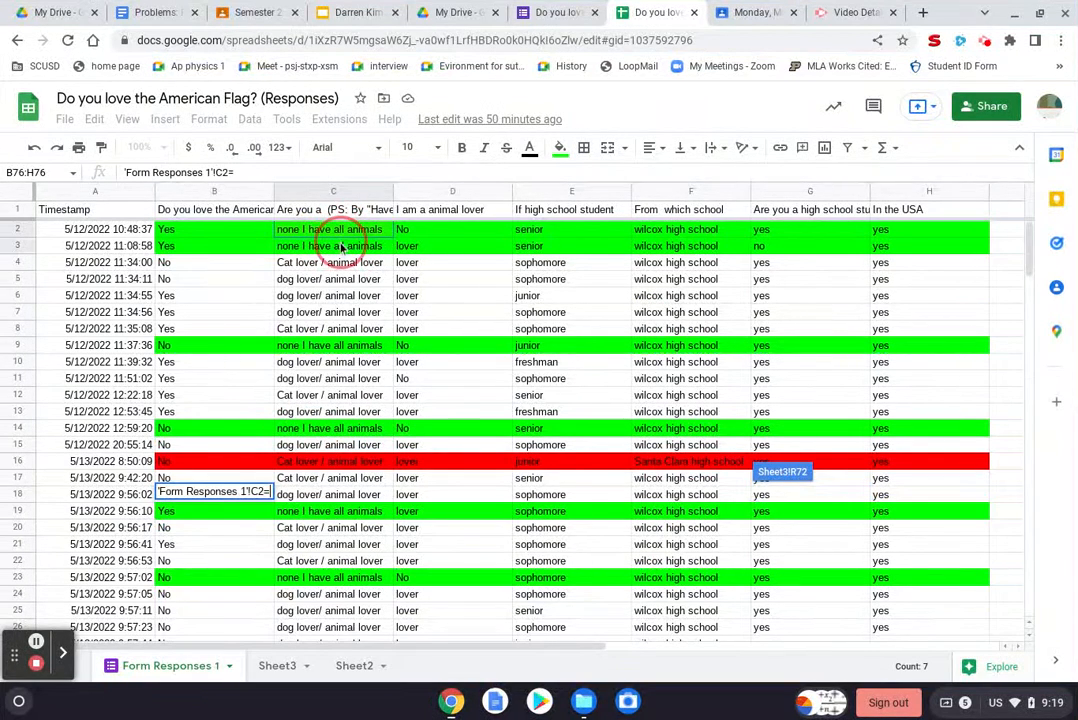
mouse_move(340, 262)
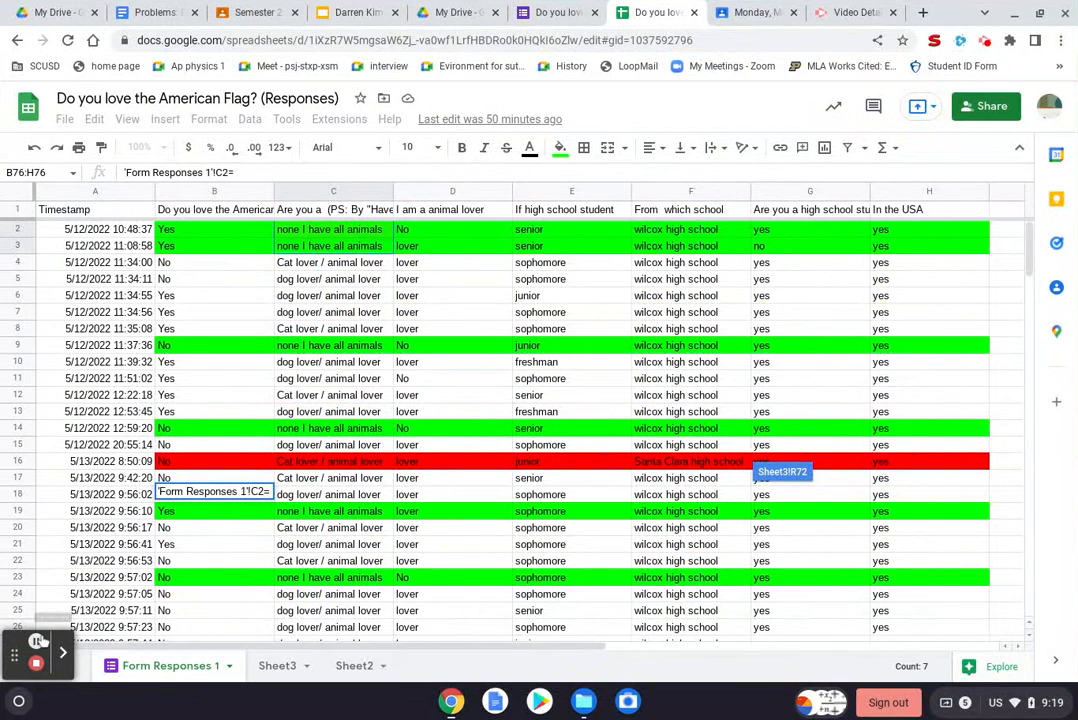
Review the green- and red-highlighted response rows down through the May 13 entries and back to the top.
scroll(down, 3)
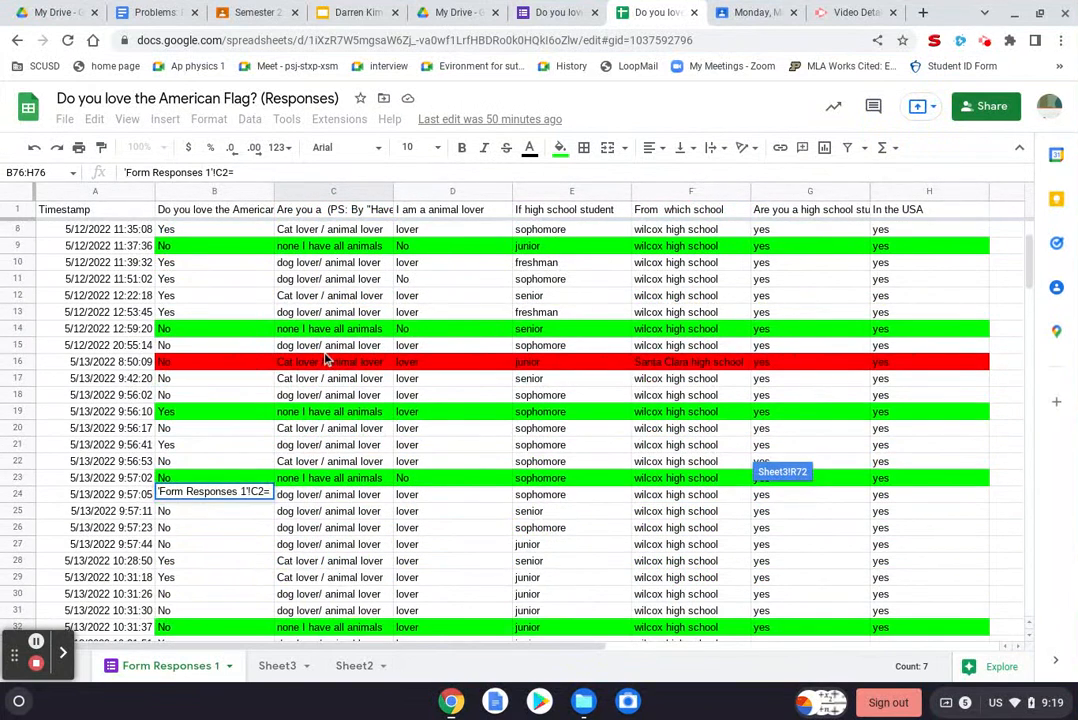
scroll(down, 3)
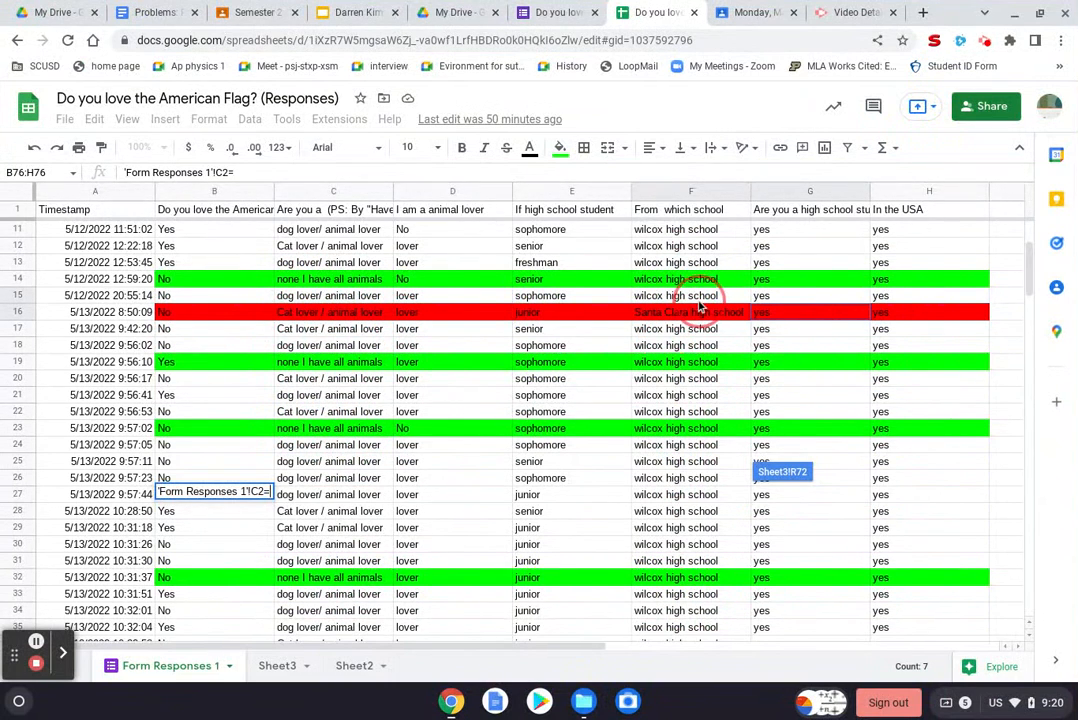
mouse_move(548, 330)
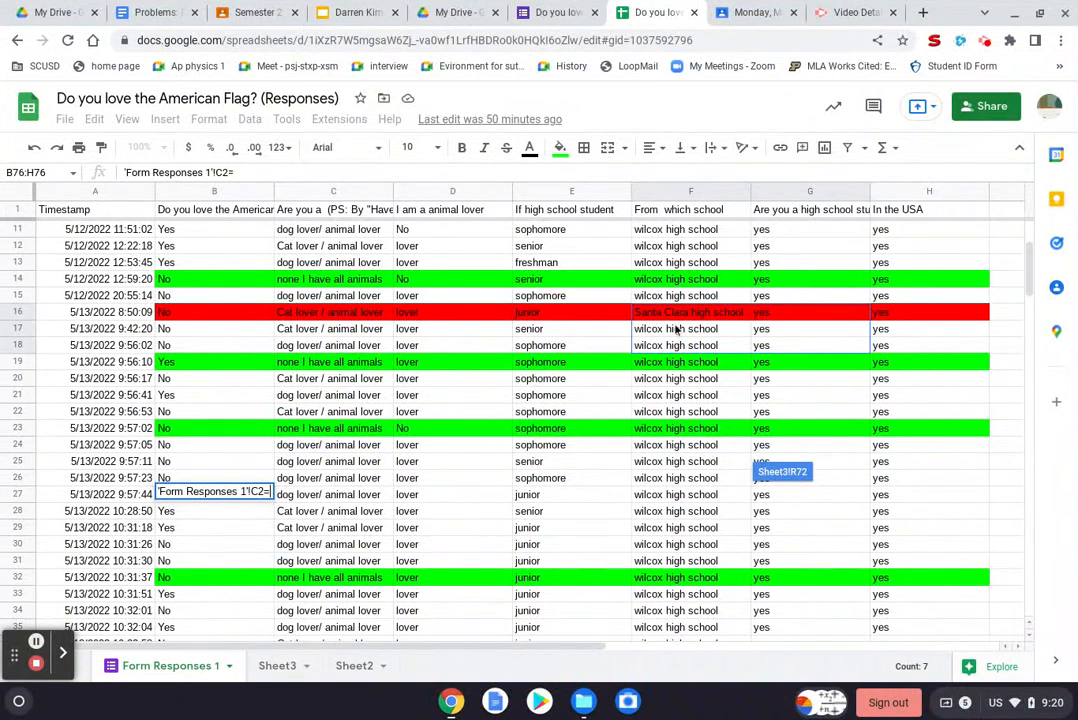
scroll(down, 3)
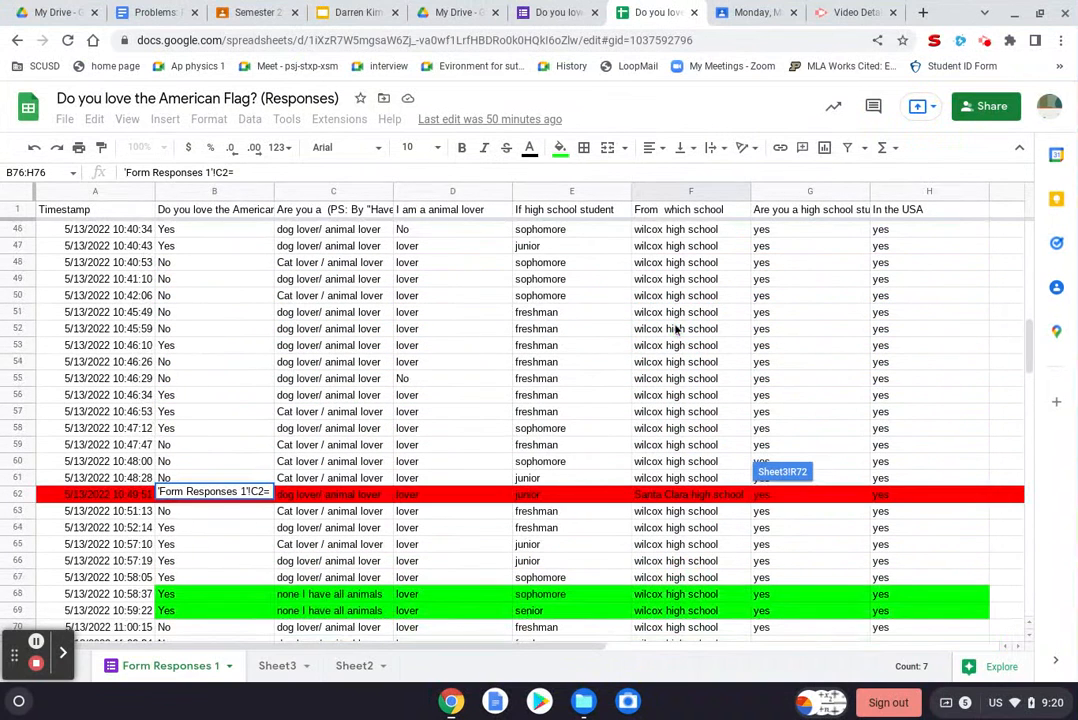
mouse_move(480, 672)
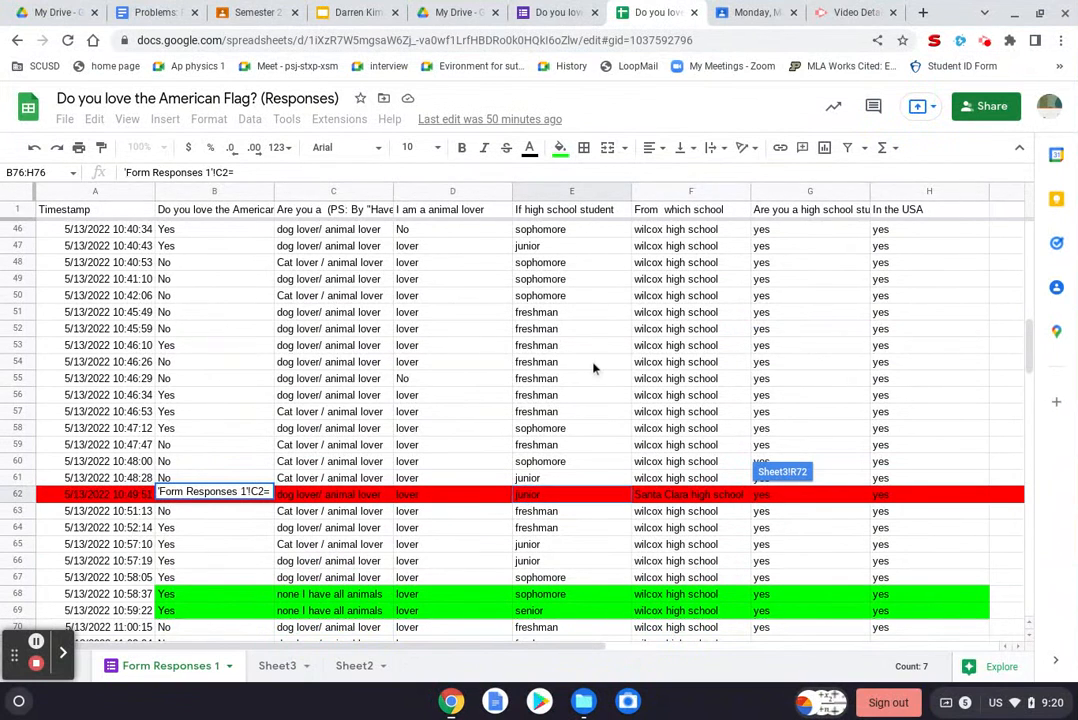
scroll(up, 3)
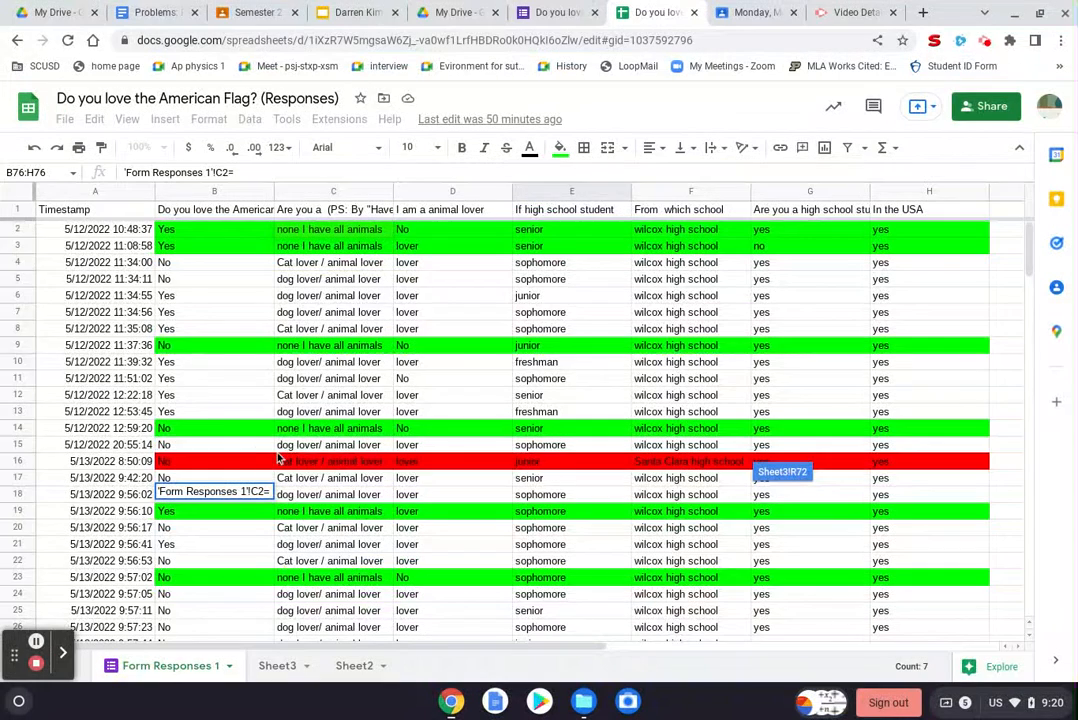
scroll(down, 3)
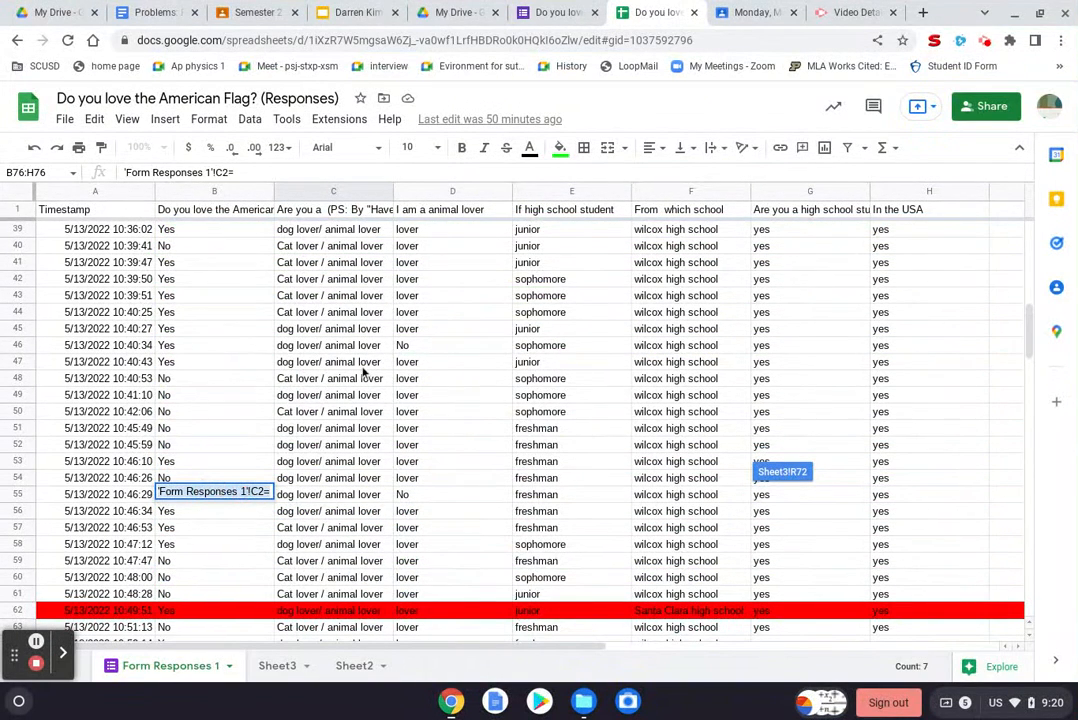
scroll(up, 3)
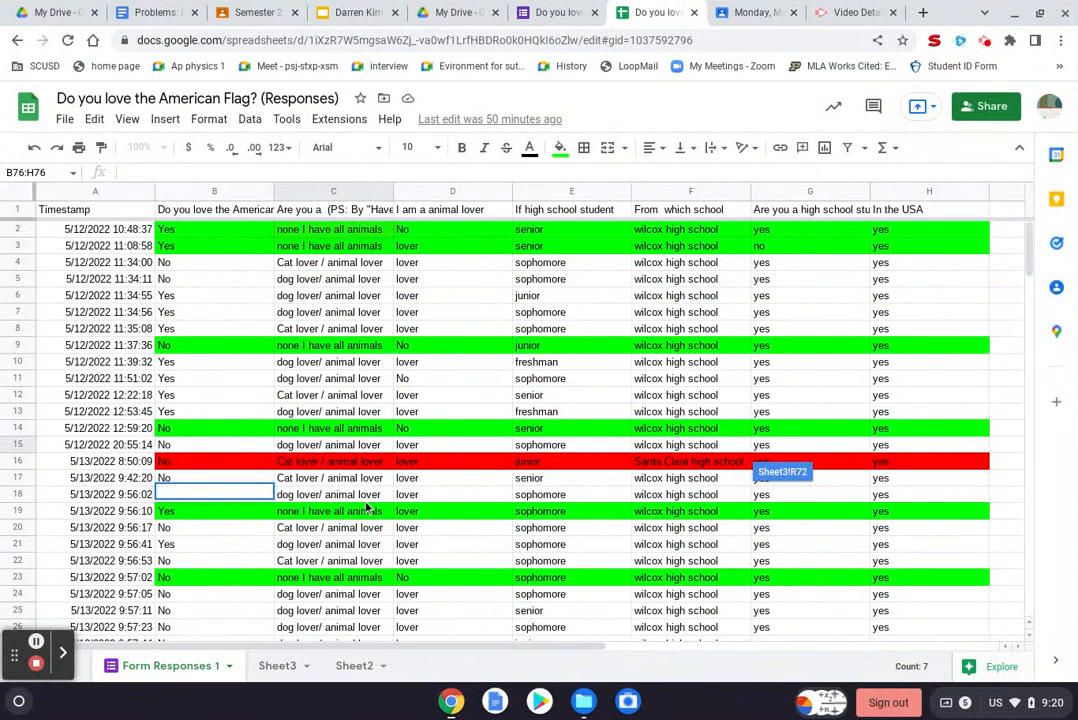
Enter the 32/64 tally on Sheet3 beside its 0.5 value.
click(276, 664)
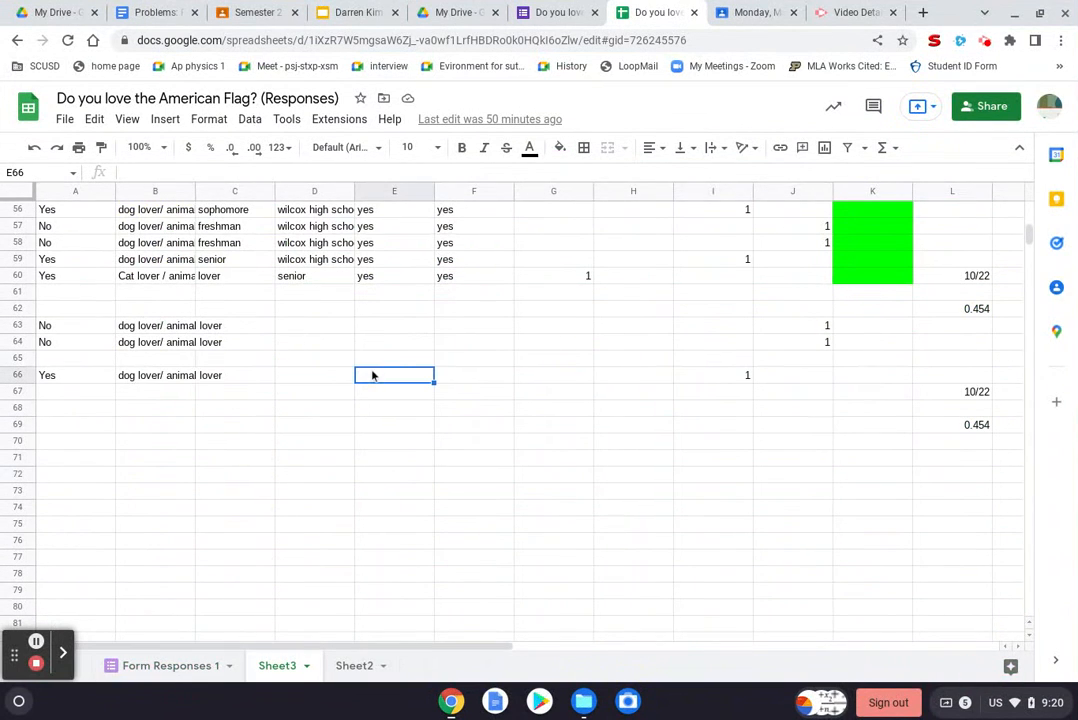
scroll(up, 3)
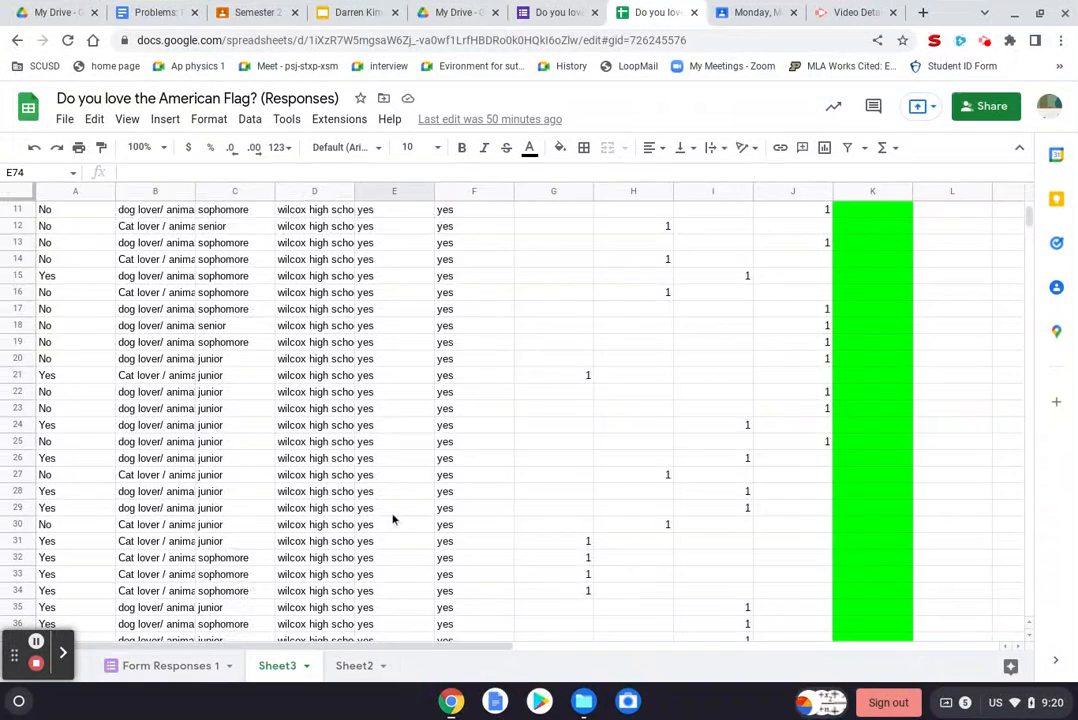
scroll(down, 3)
text(32/64)
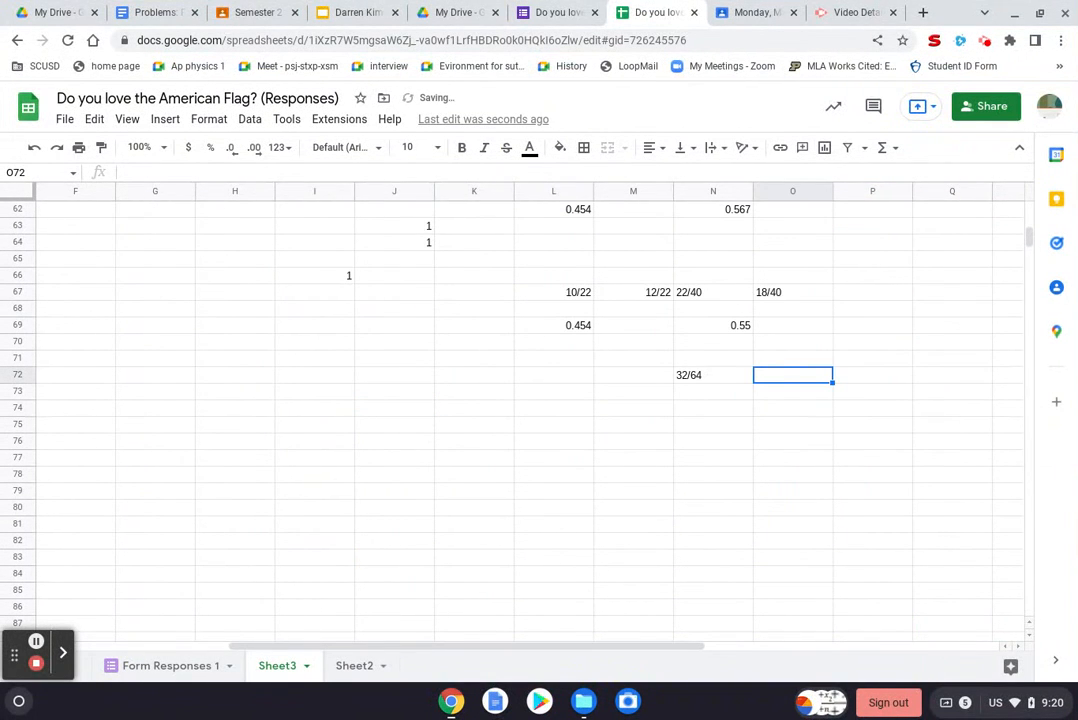
click(712, 374)
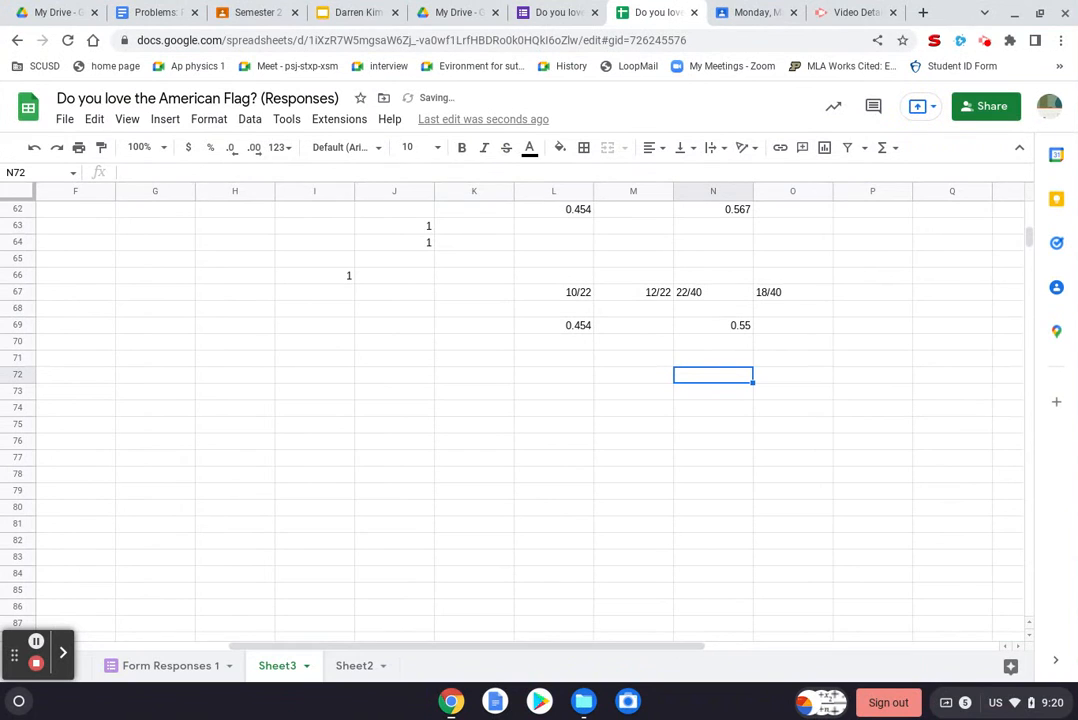
text(32/64)
click(792, 374)
text(0.5)
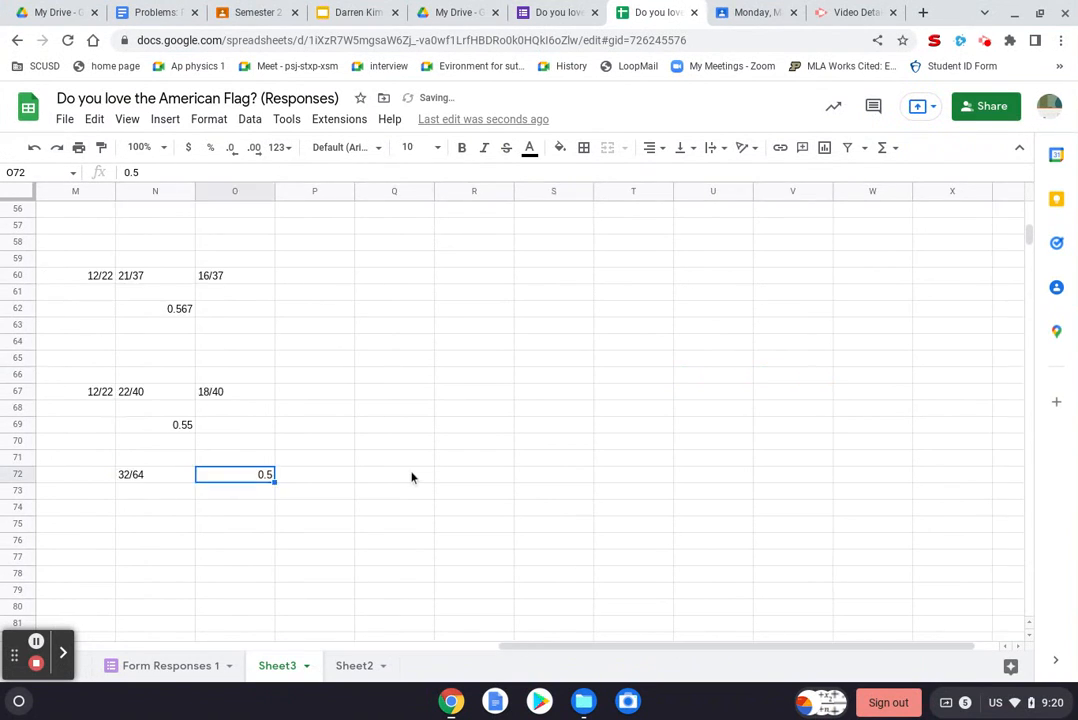
click(556, 12)
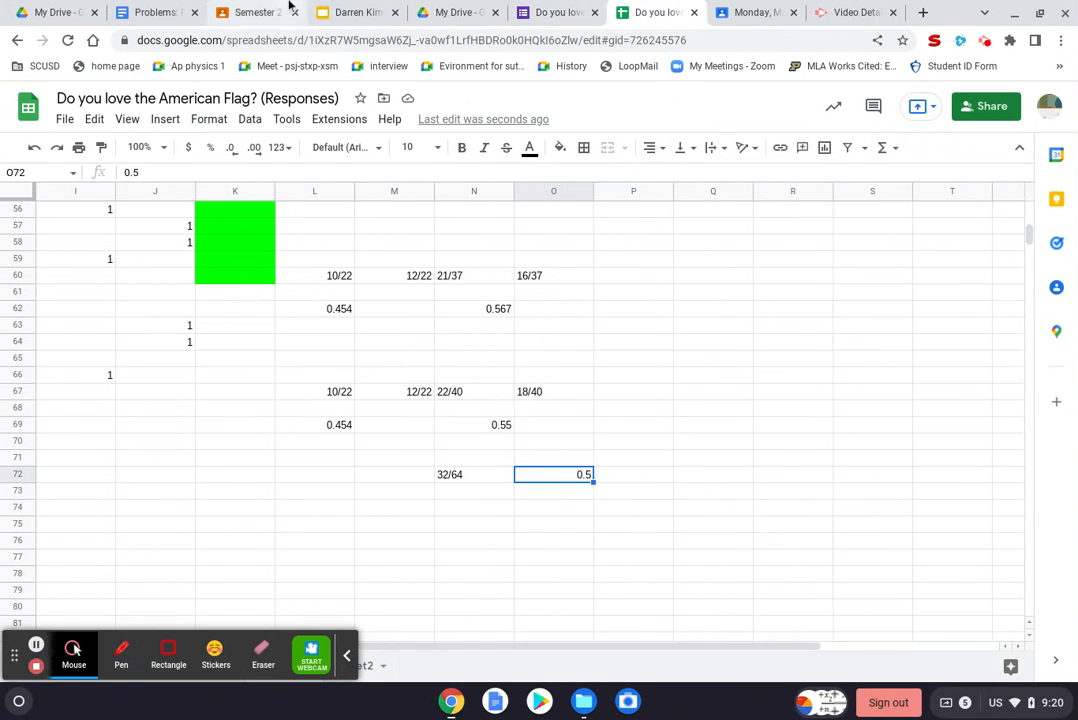
Switch via the reducing-bias project slides to the practice-problems document's Statistics table.
click(356, 12)
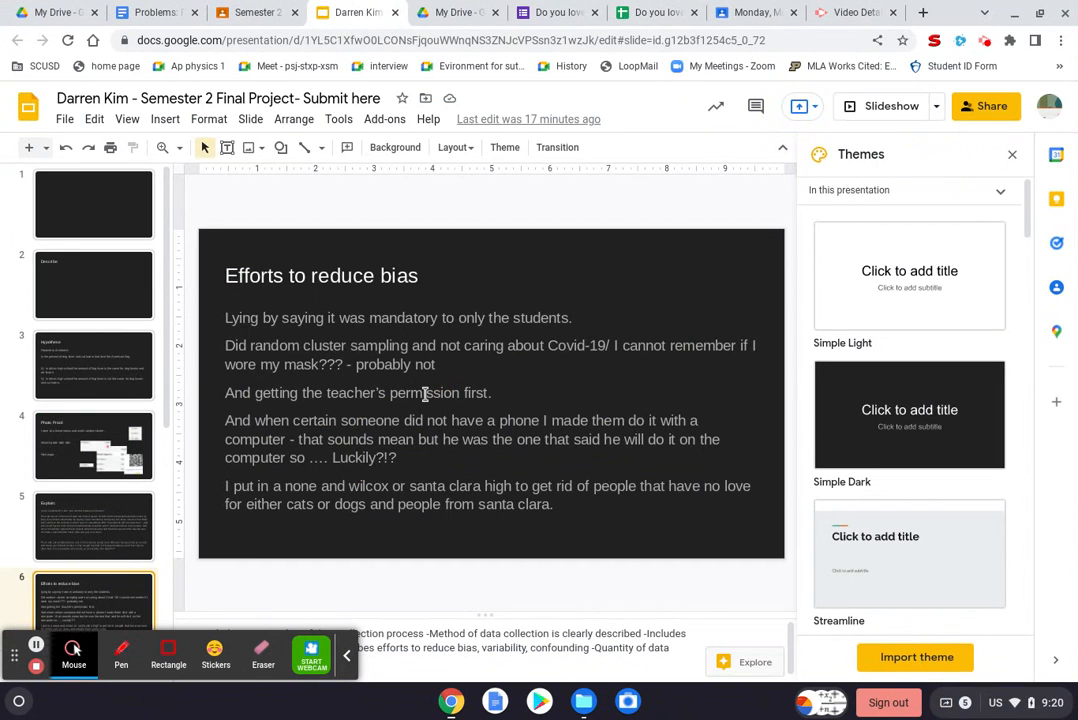
click(150, 12)
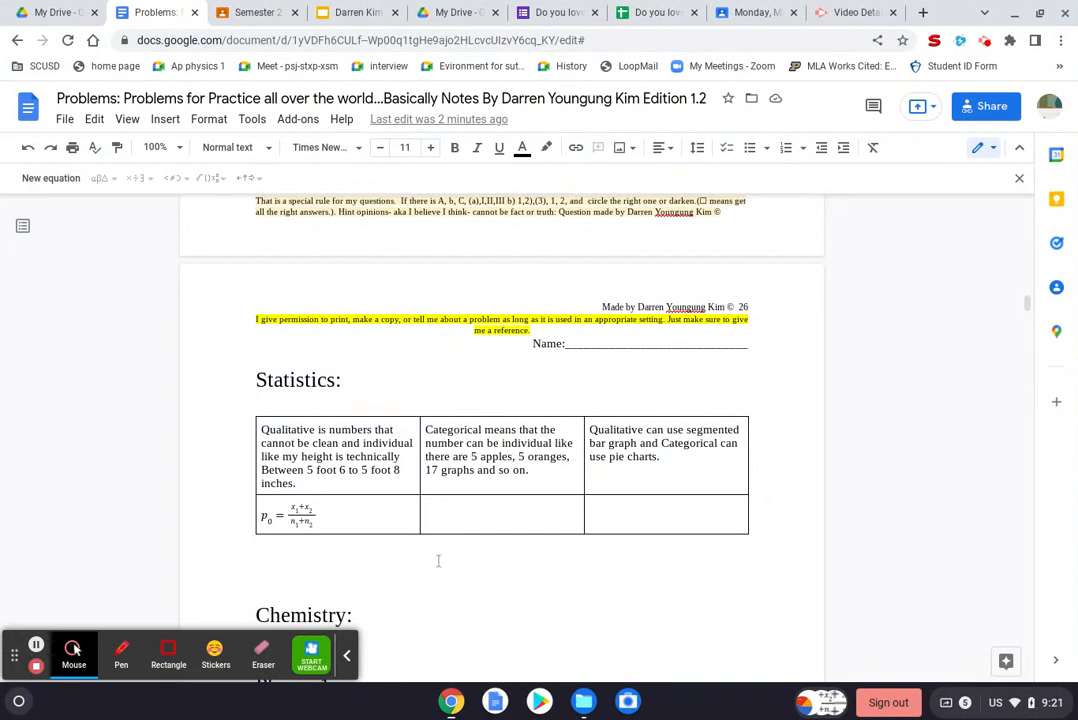
mouse_move(36, 658)
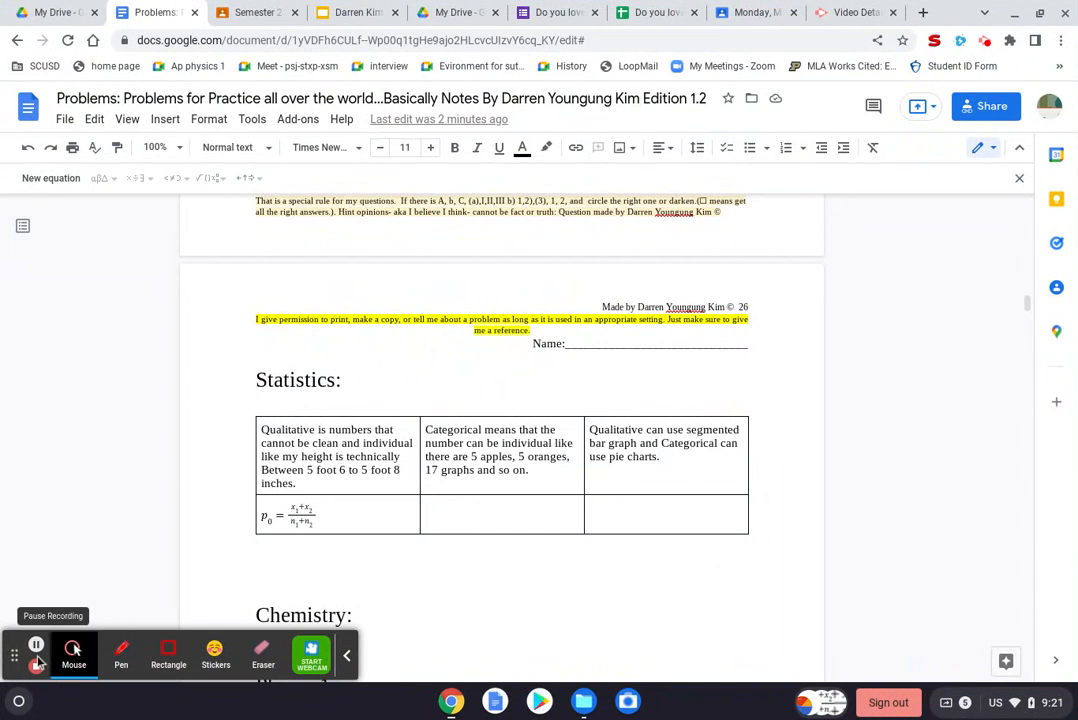